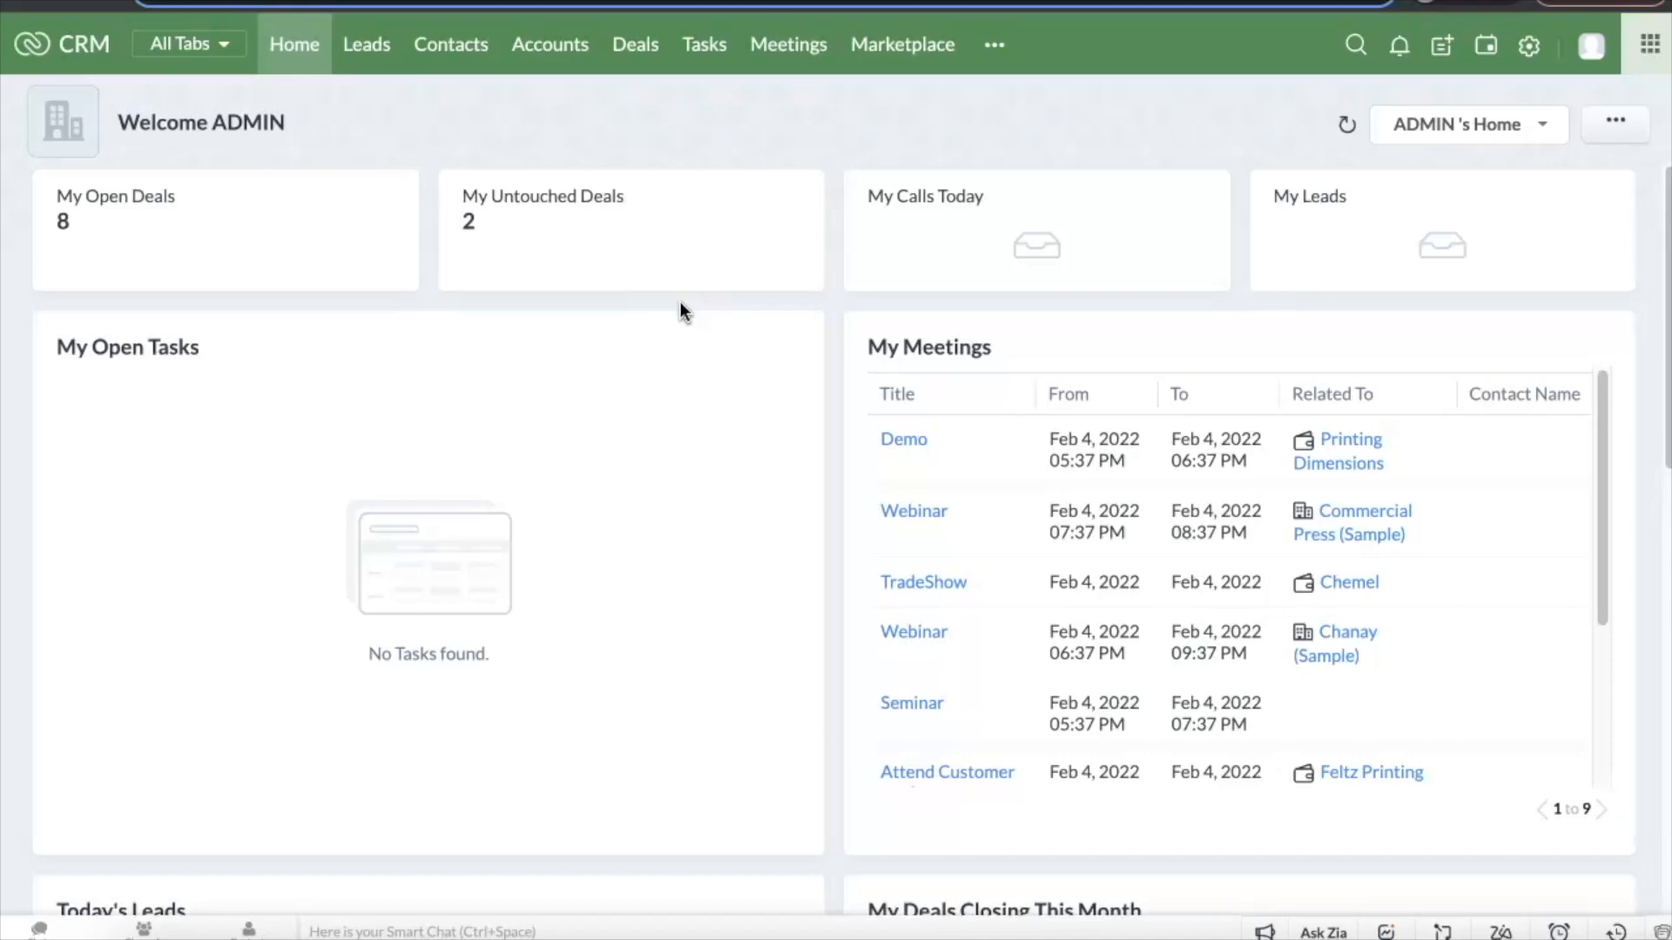
mouse_move(687, 296)
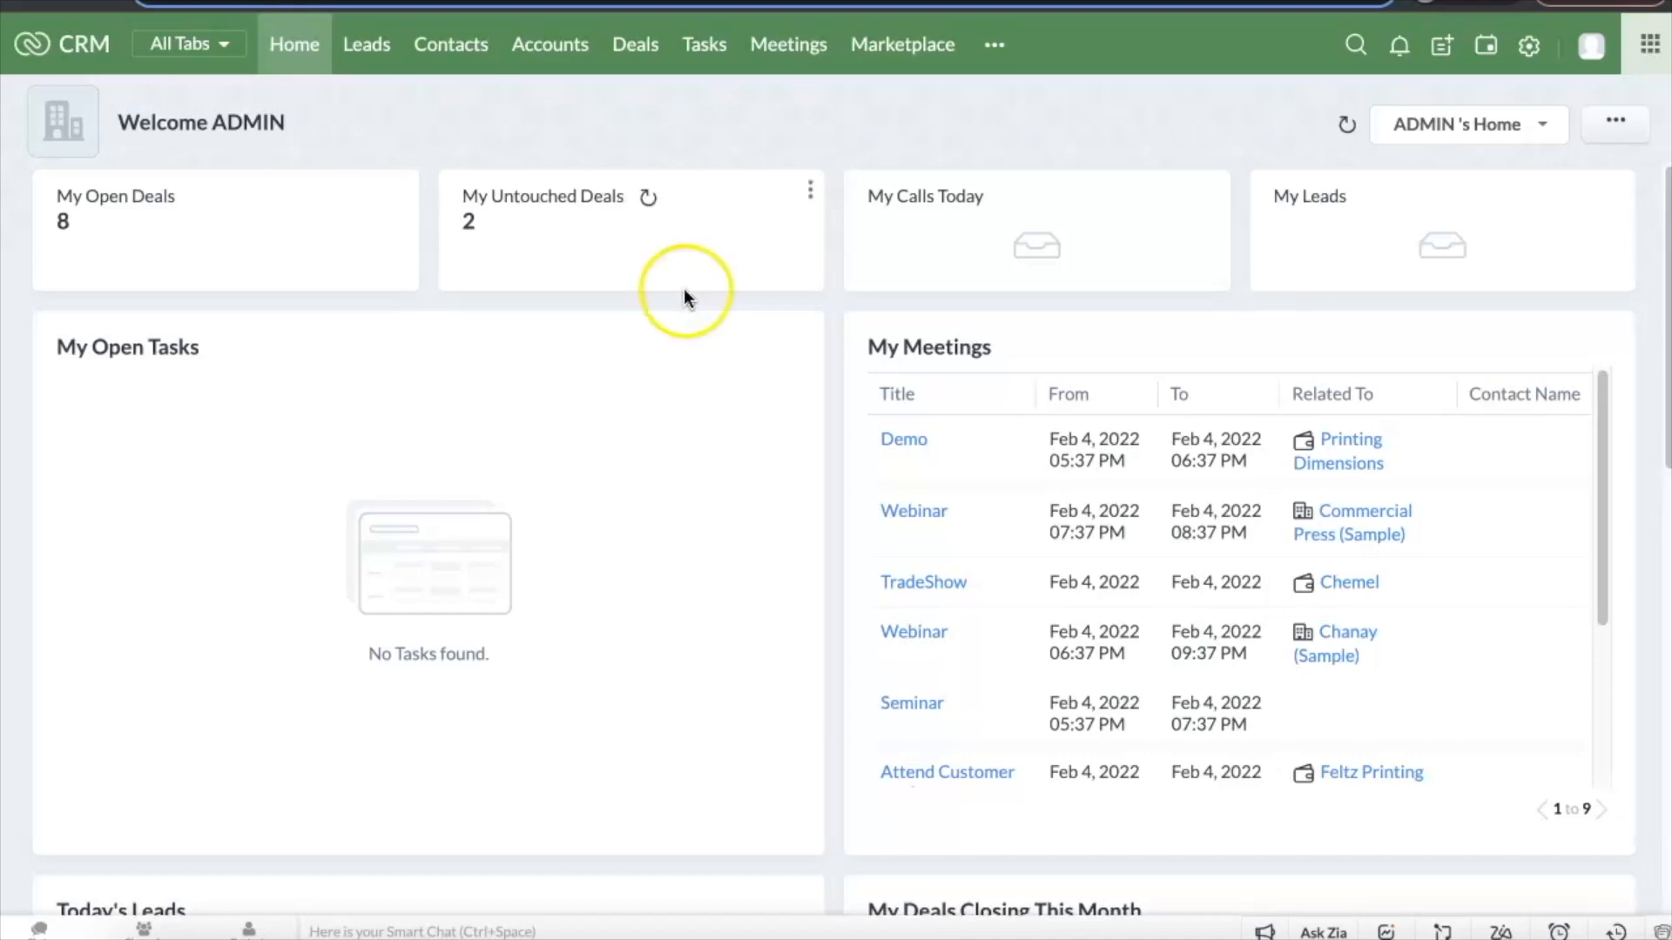
mouse_move(790, 275)
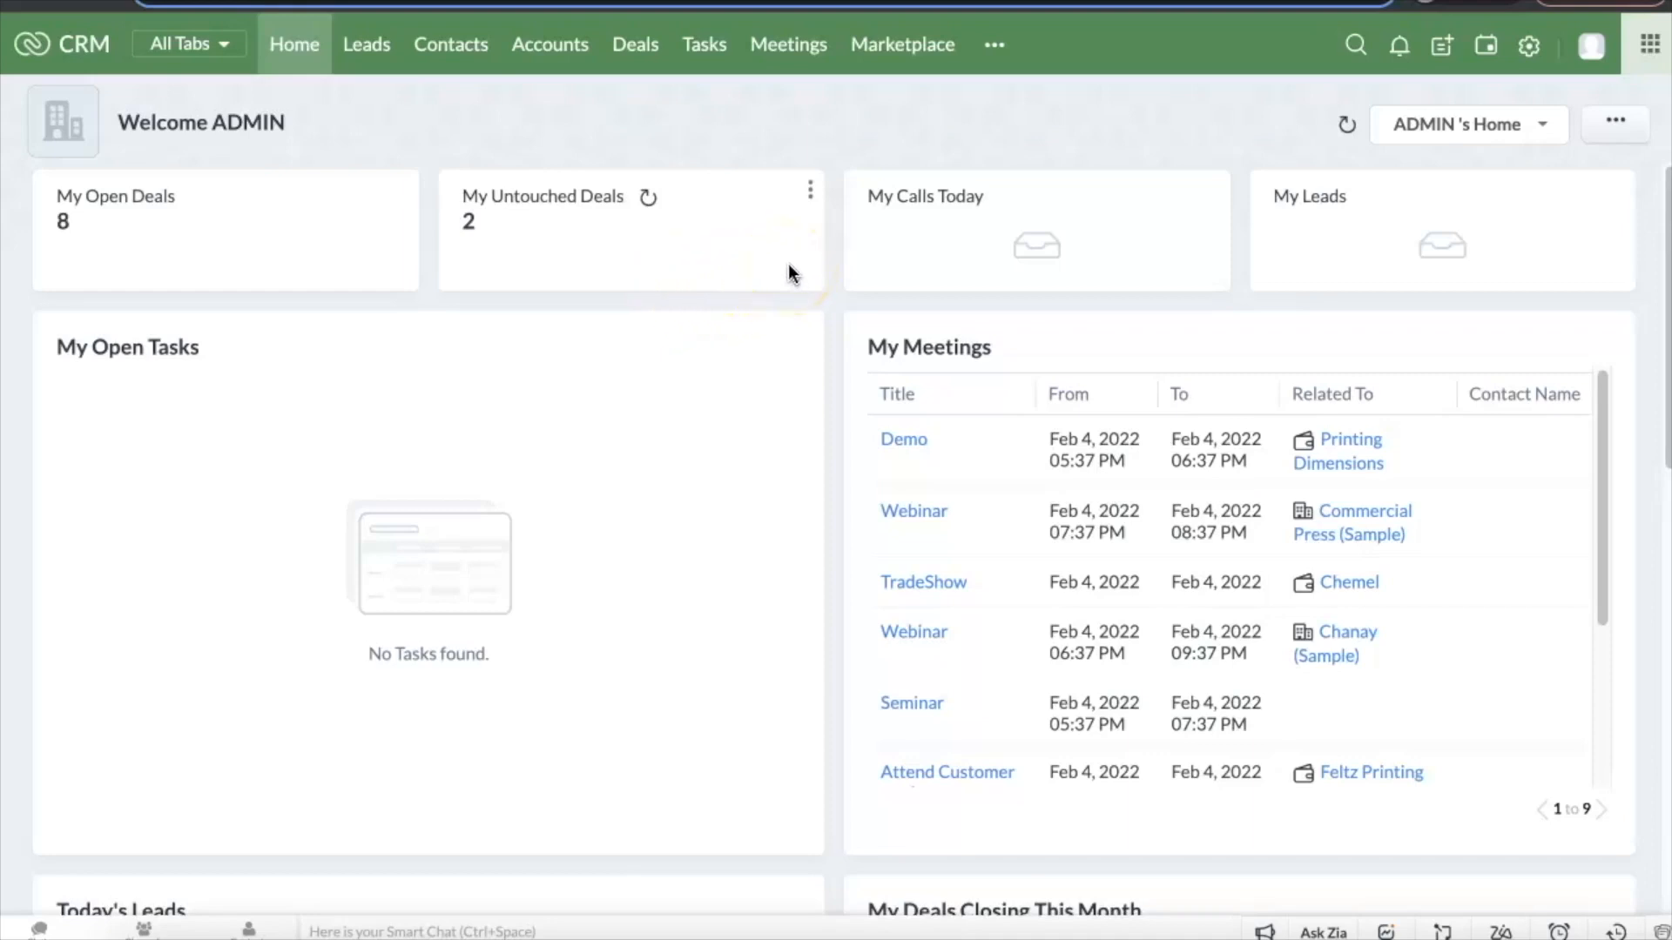
mouse_move(1422, 103)
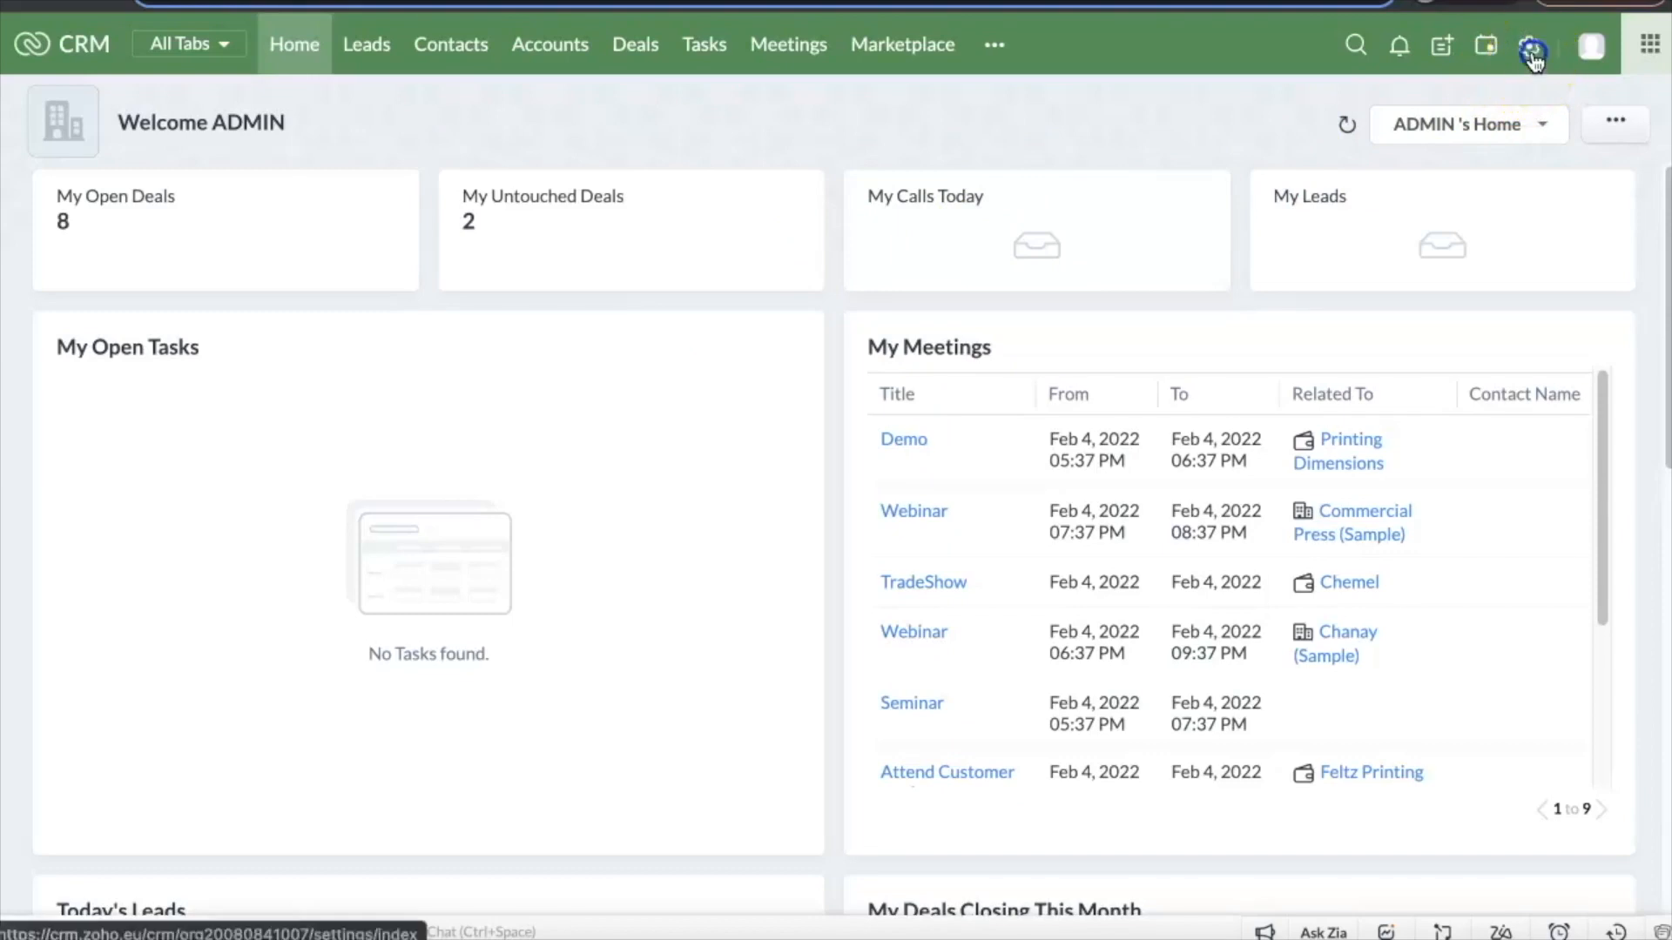
Step: Reach the installed WOZTELL Platform Integration extension's settings via Setup > Marketplace > All > Installed
click(1525, 45)
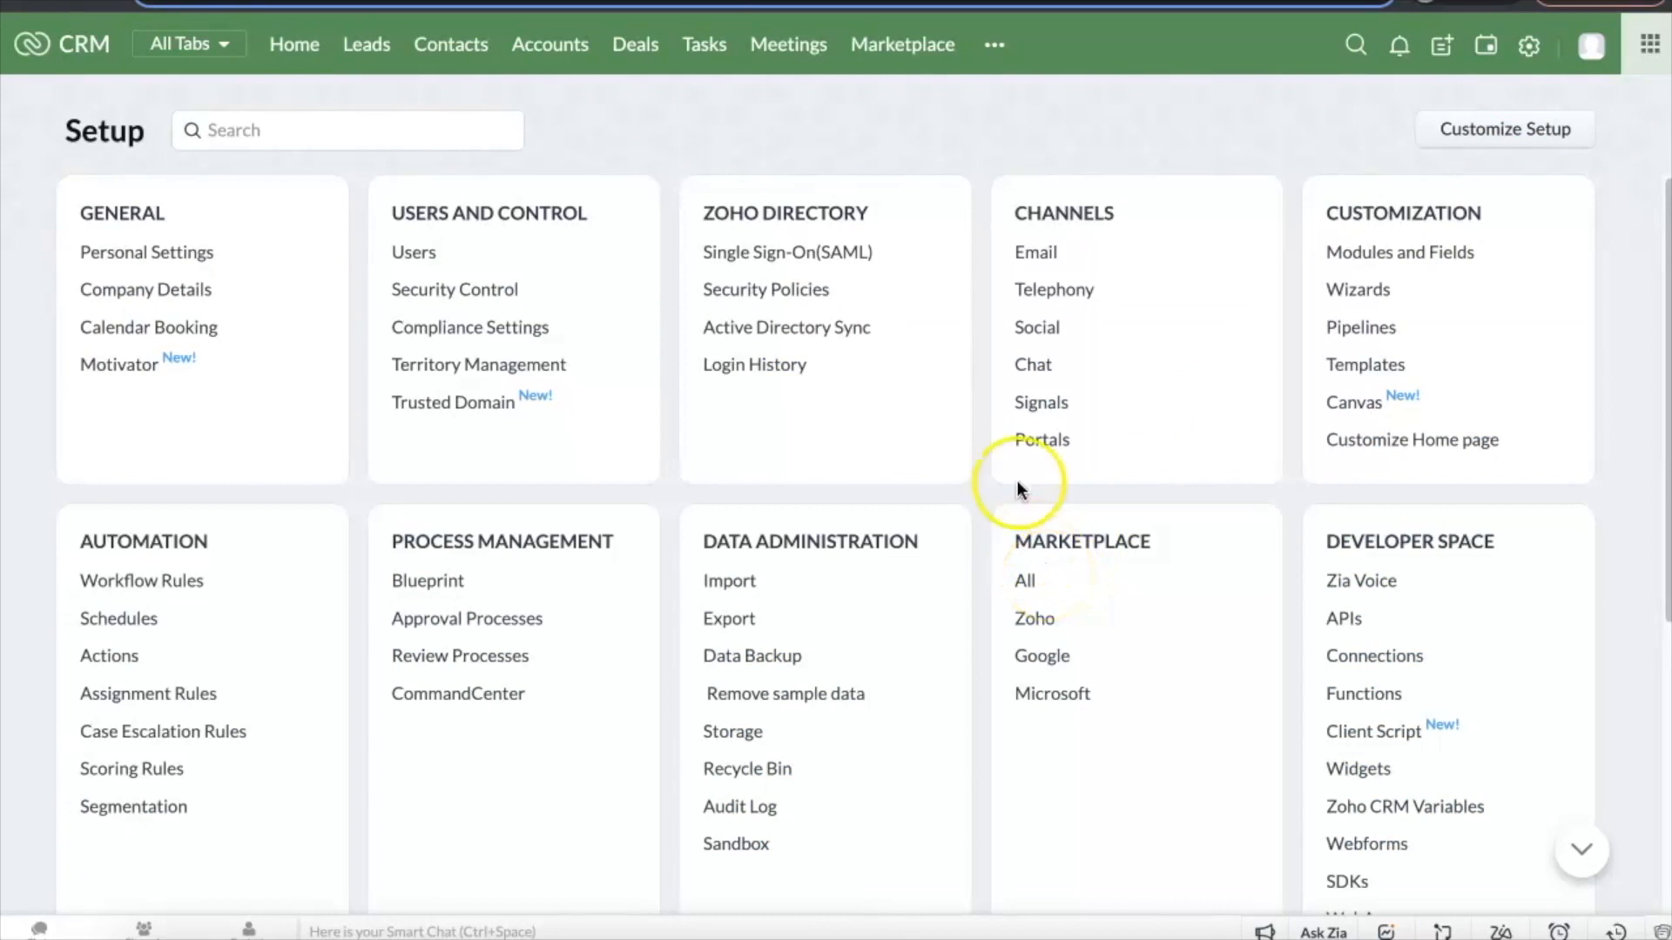
click(1024, 582)
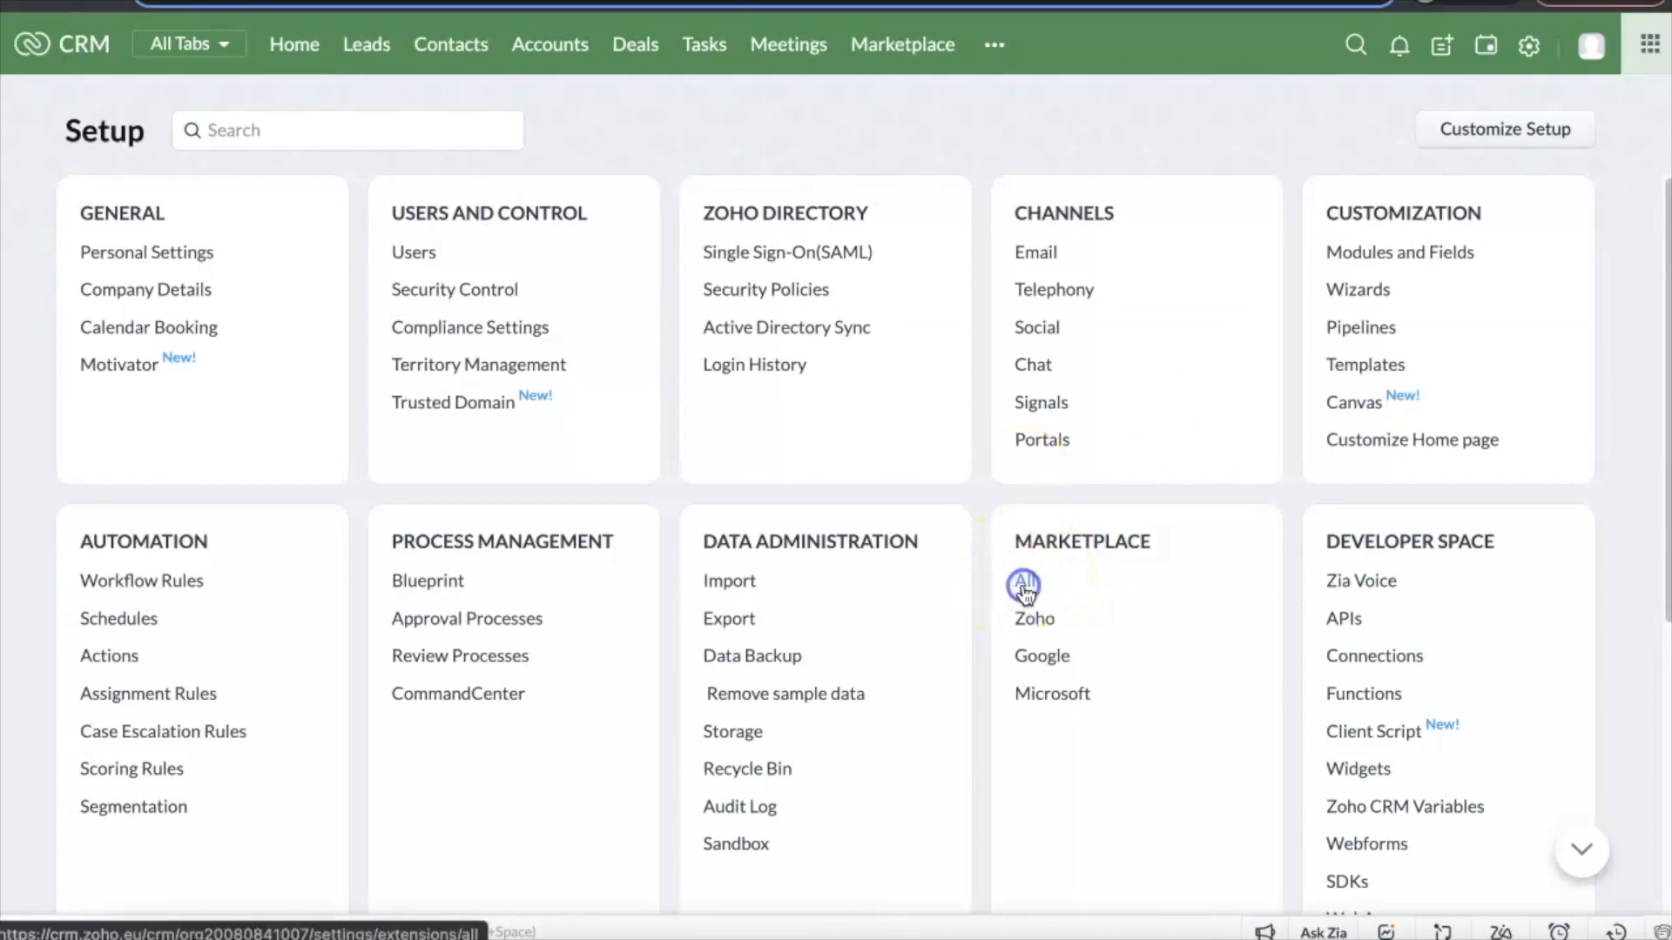
click(1024, 586)
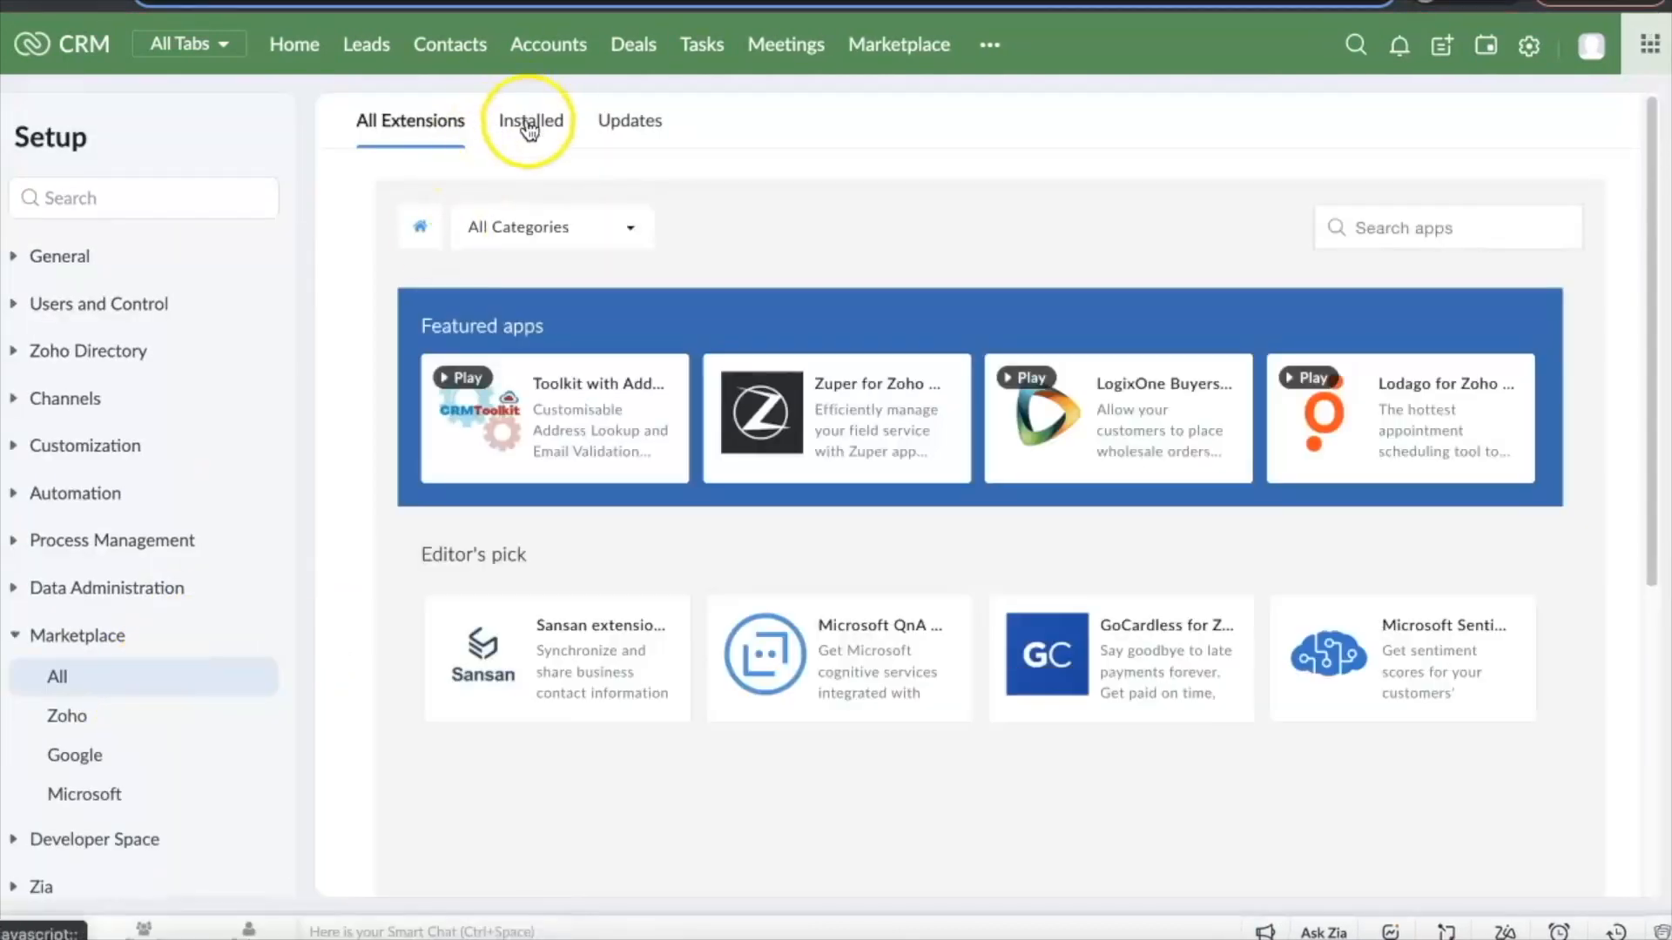
click(529, 120)
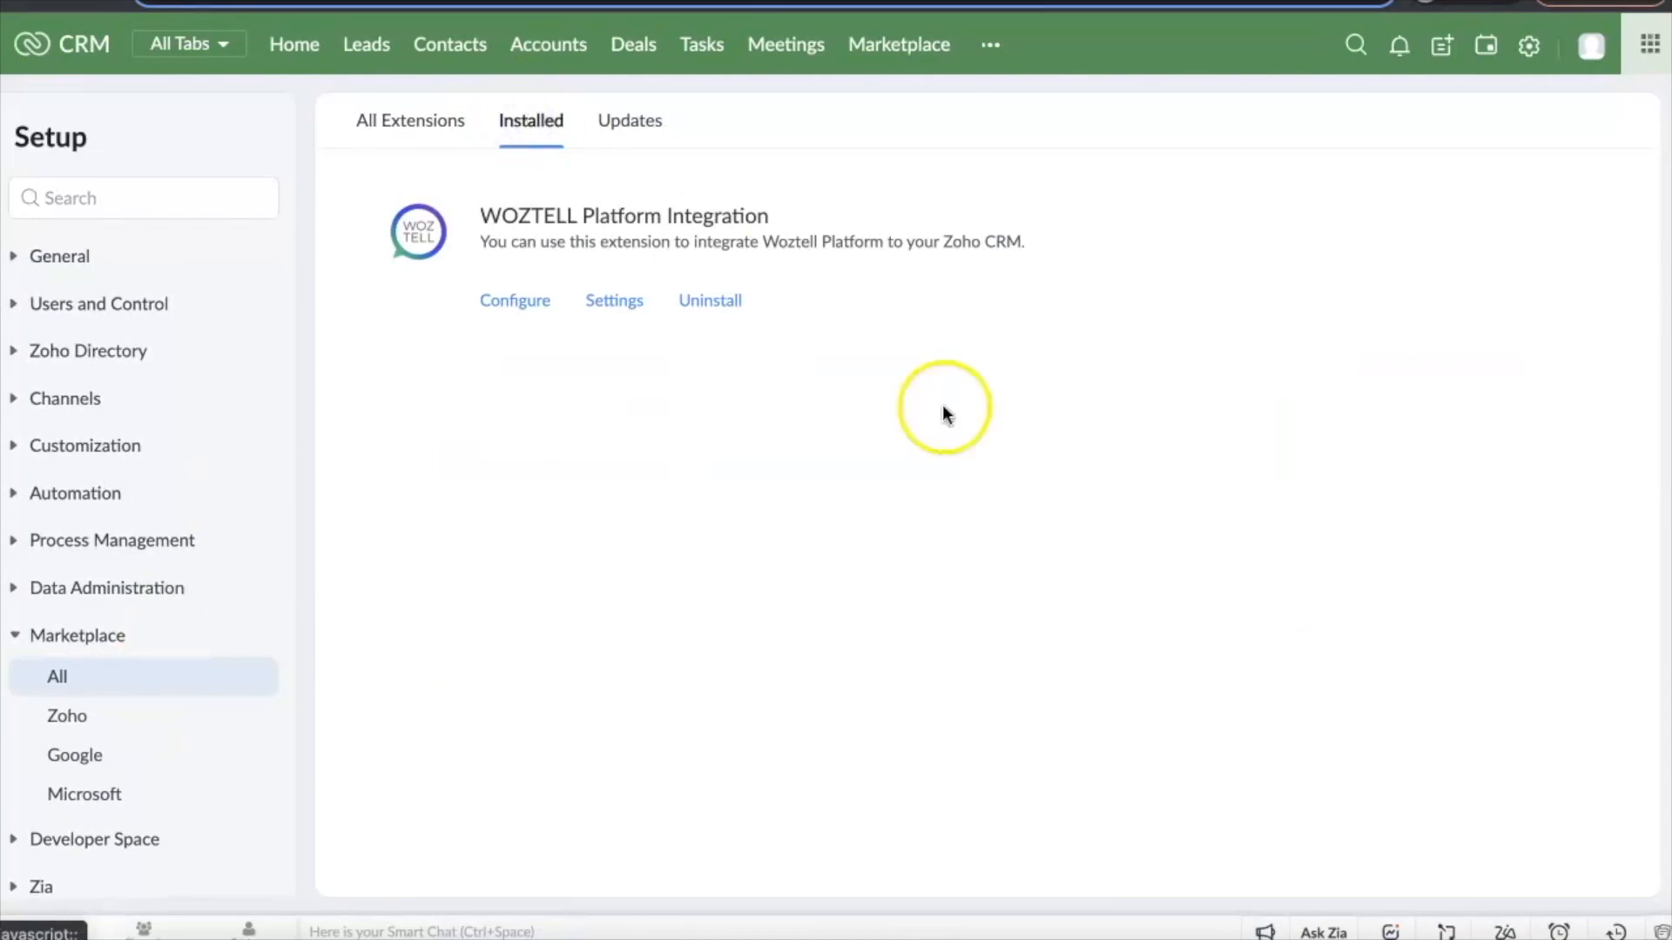
click(613, 300)
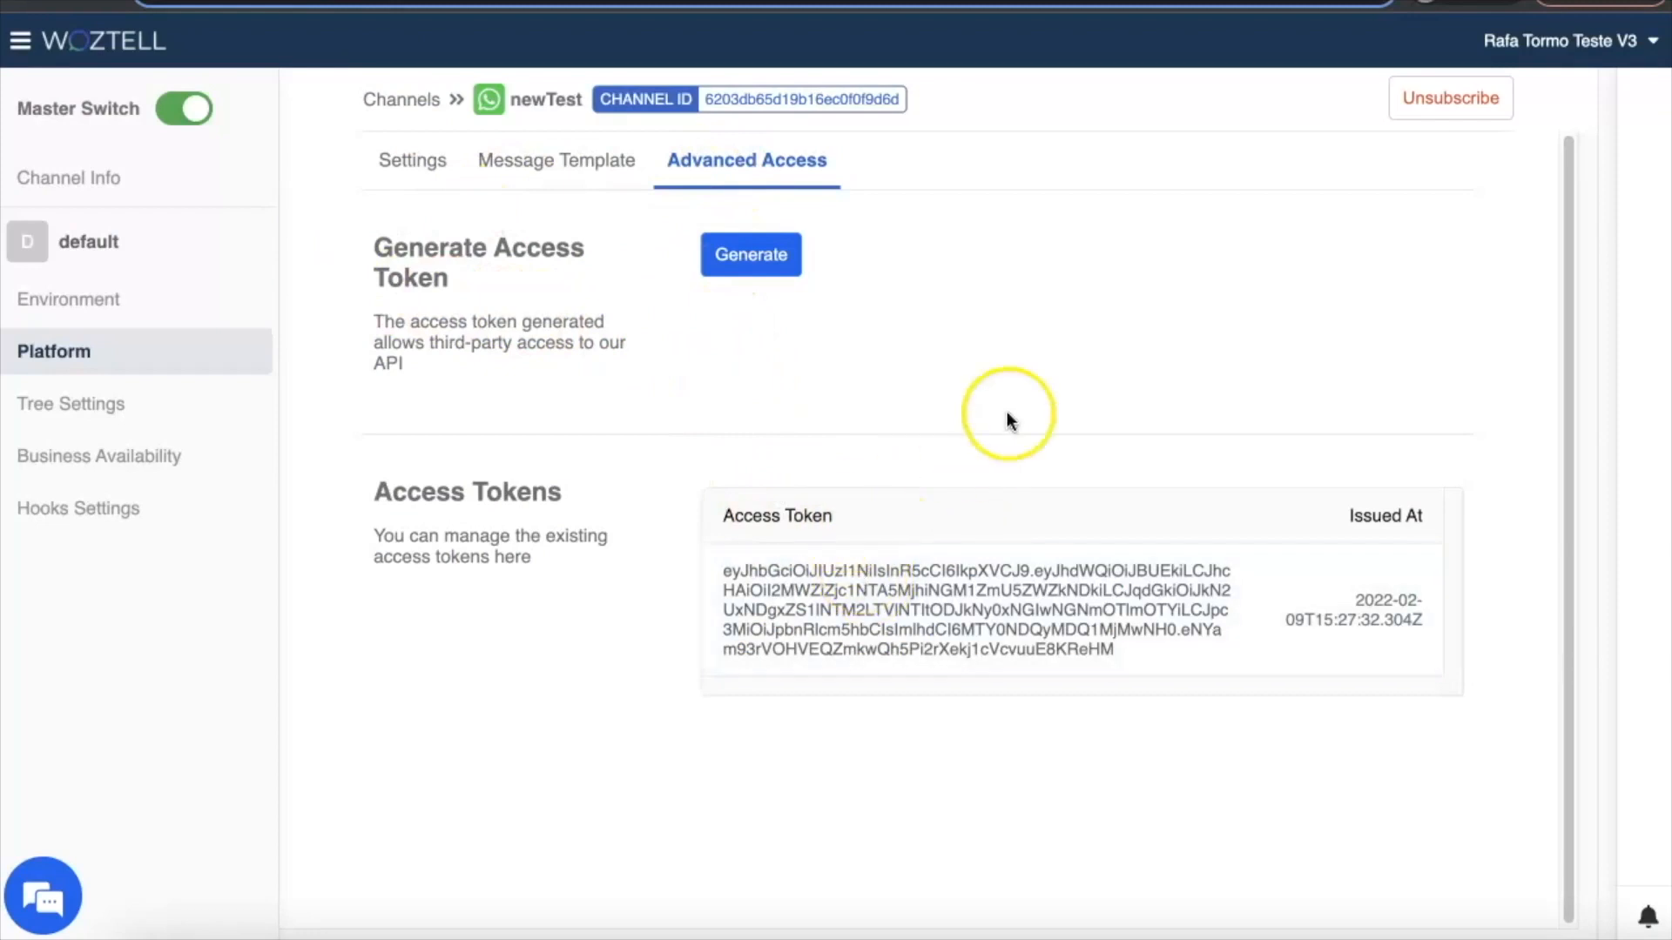
mouse_move(1024, 324)
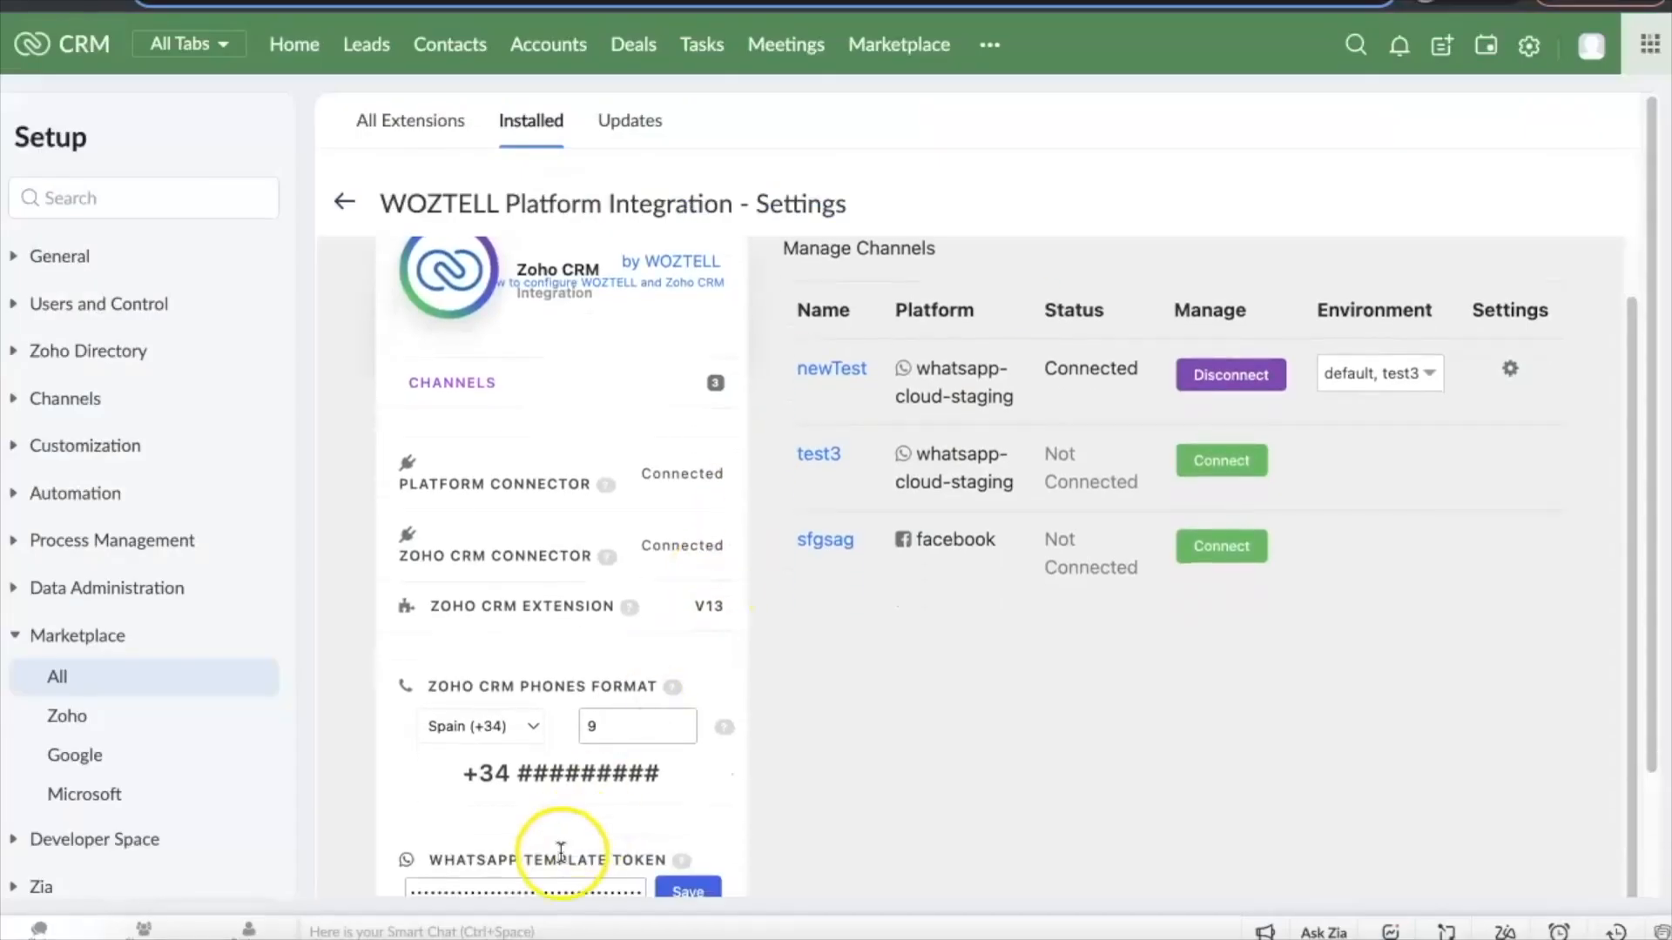
Step: Scroll through the WOZTELL Platform Integration Settings page before returning to Setup
scroll(down, 3)
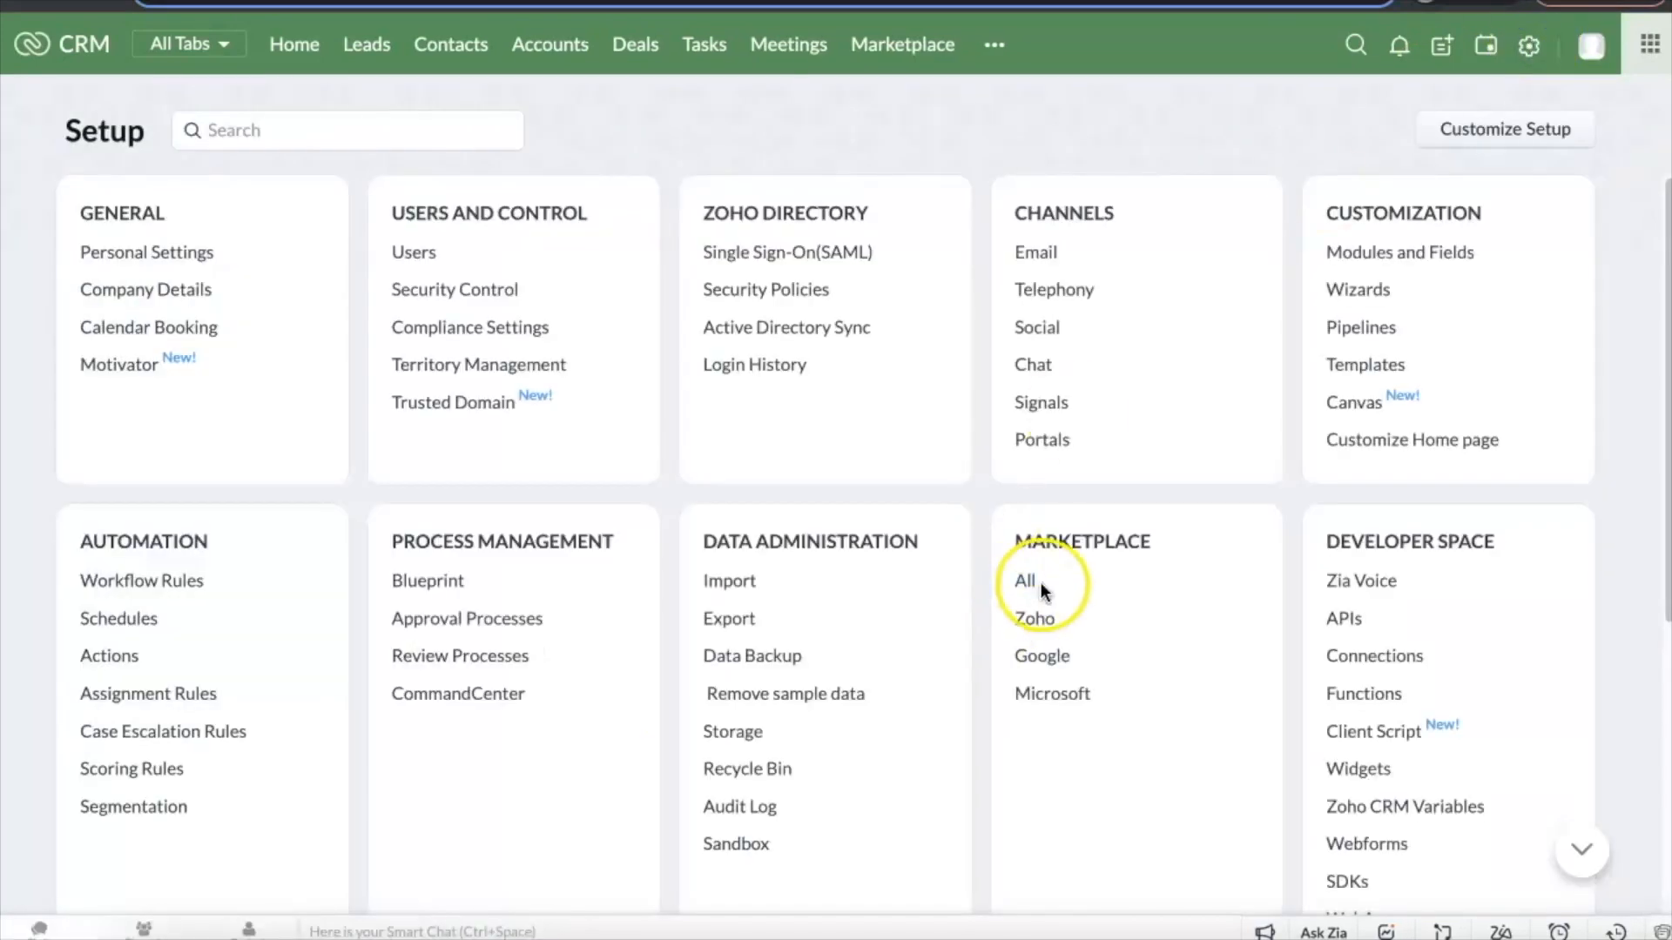
Step: List installed marketplace extensions to reopen WOZTELL settings showing newTest, test3 and sfgsag
click(1020, 580)
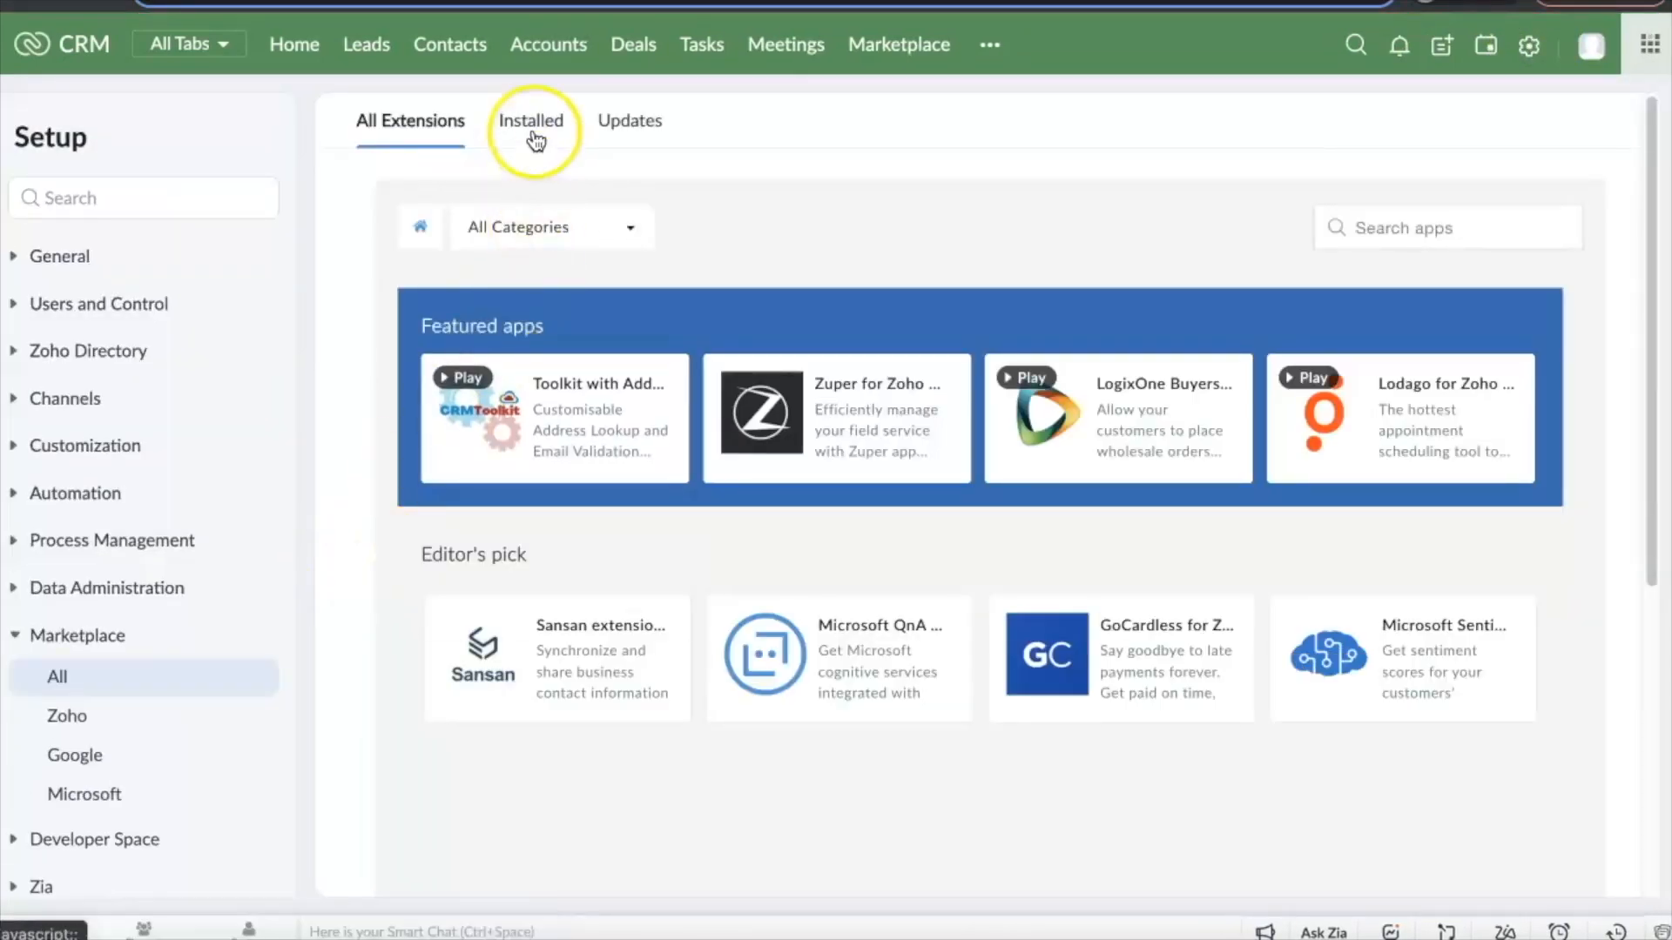
click(529, 122)
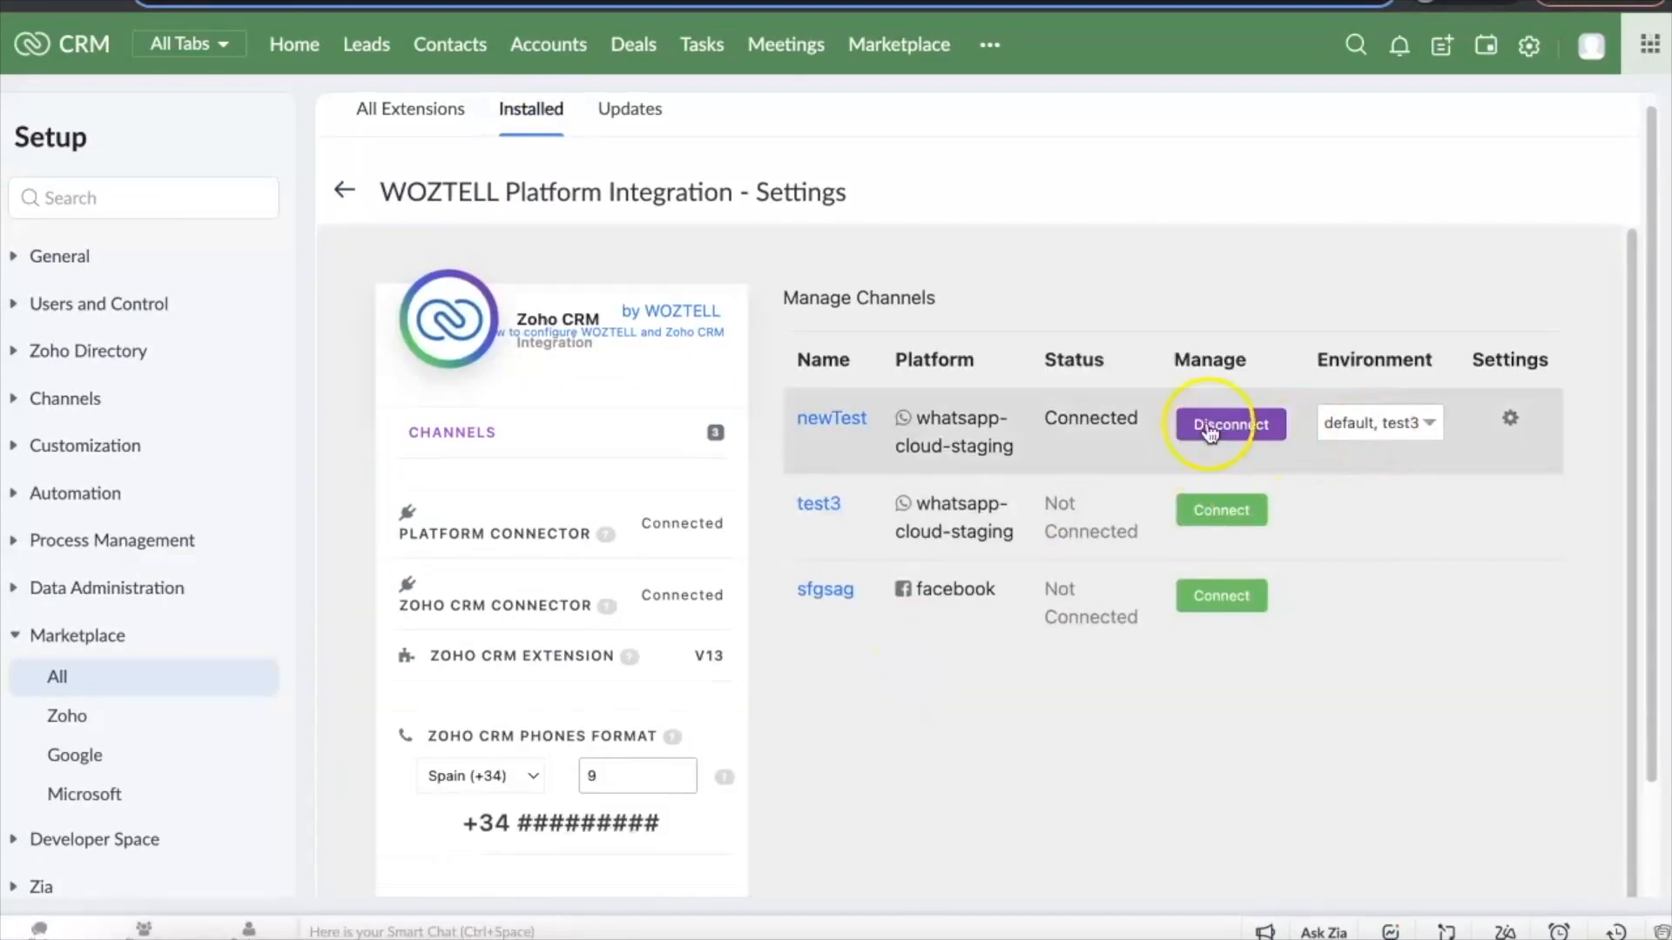
mouse_move(1233, 601)
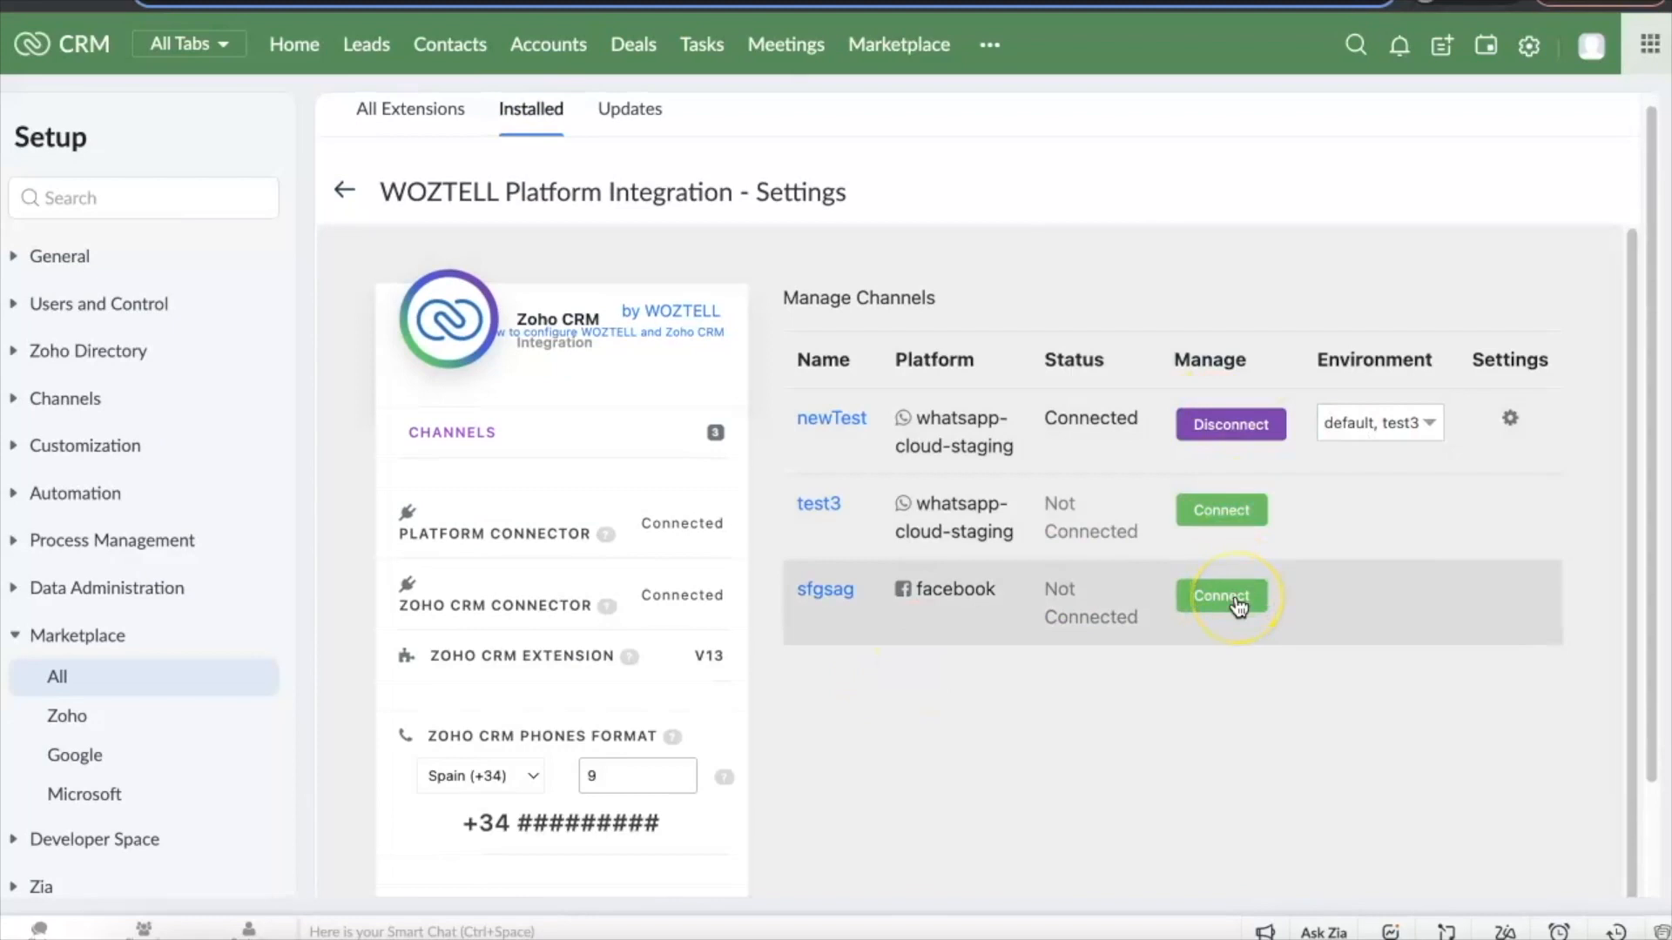
mouse_move(1510, 424)
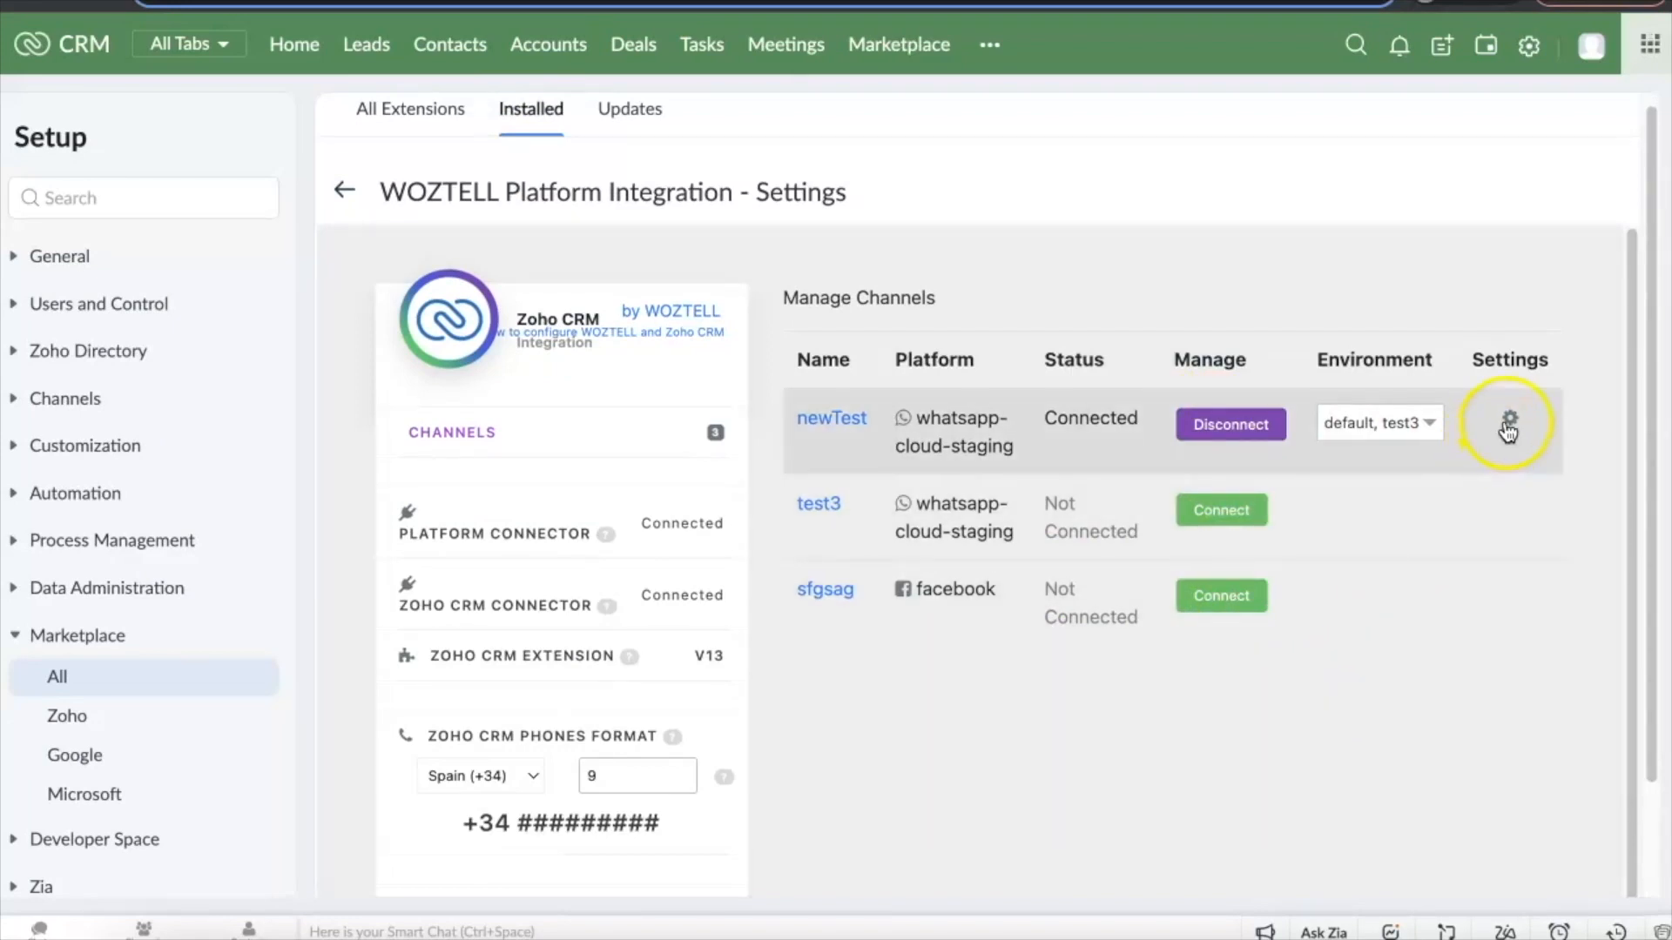
Step: Set newTest to Create a Contact for unknown conversations and log Messages and Alerts, then close
click(1508, 422)
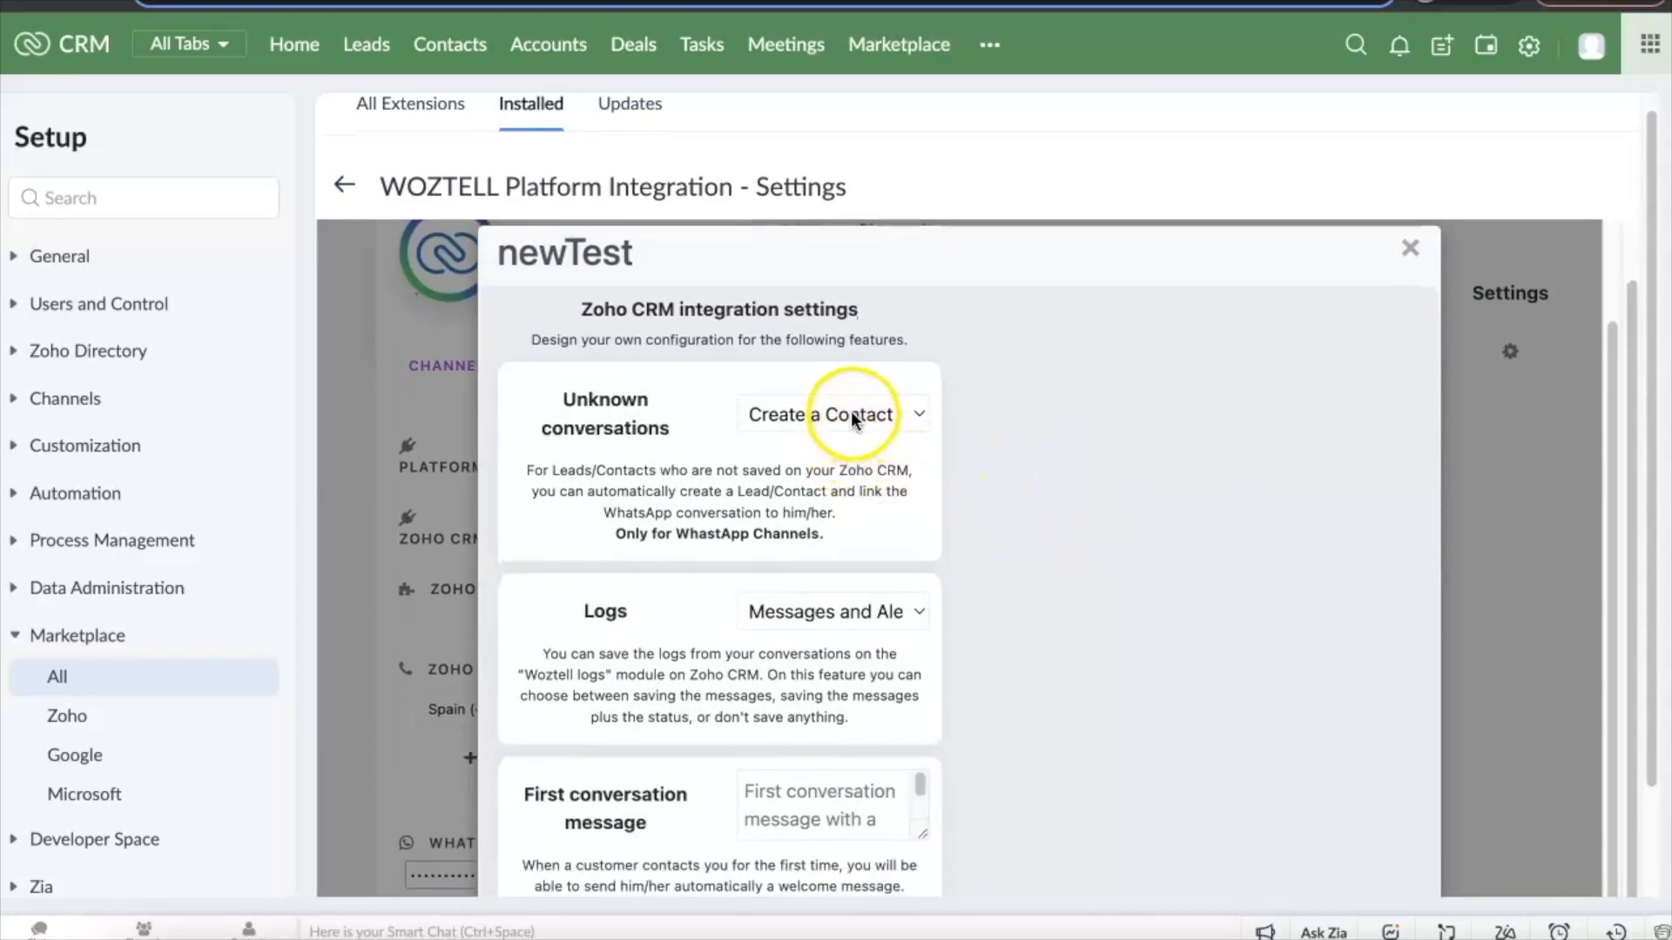
click(843, 415)
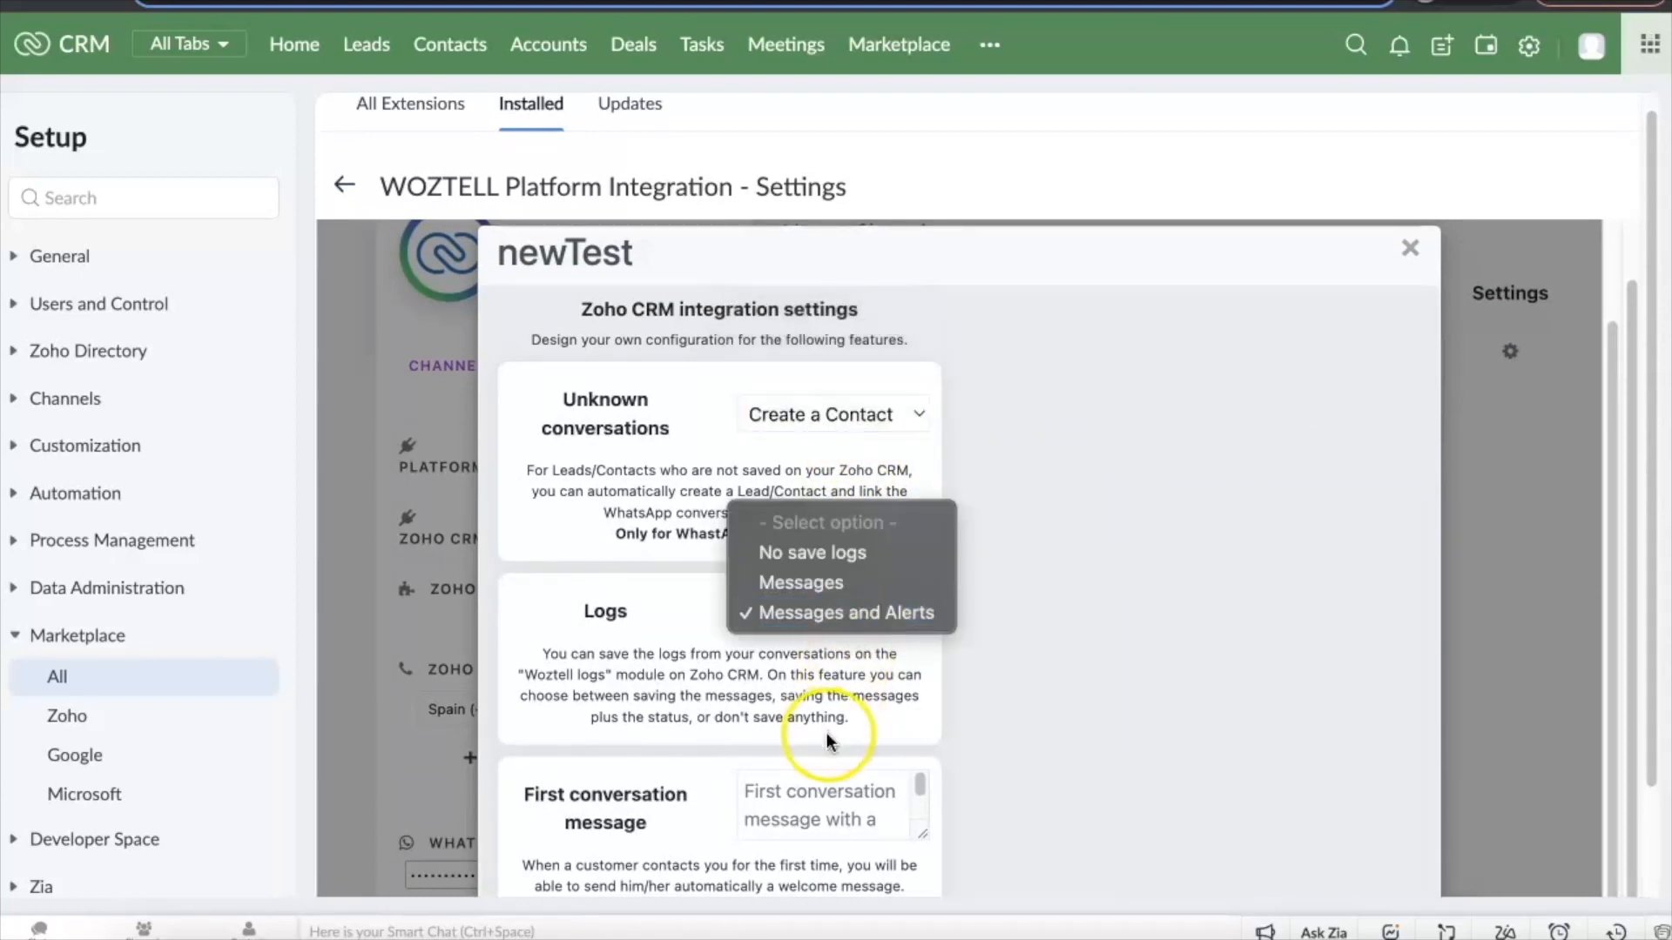
click(848, 613)
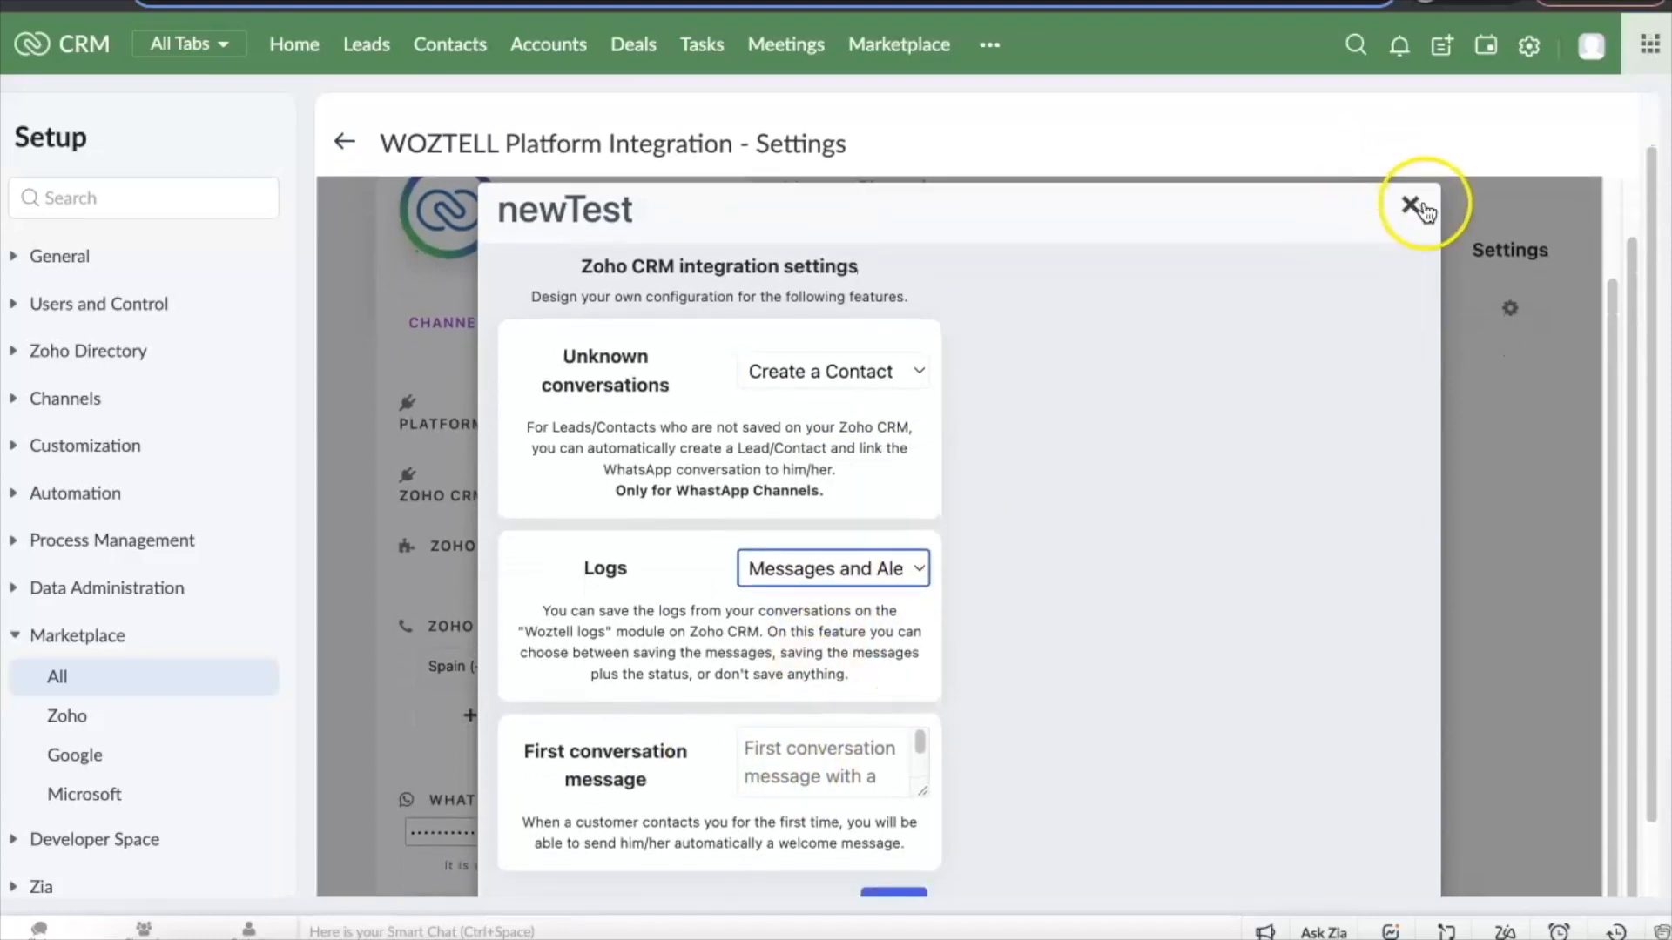
click(1409, 202)
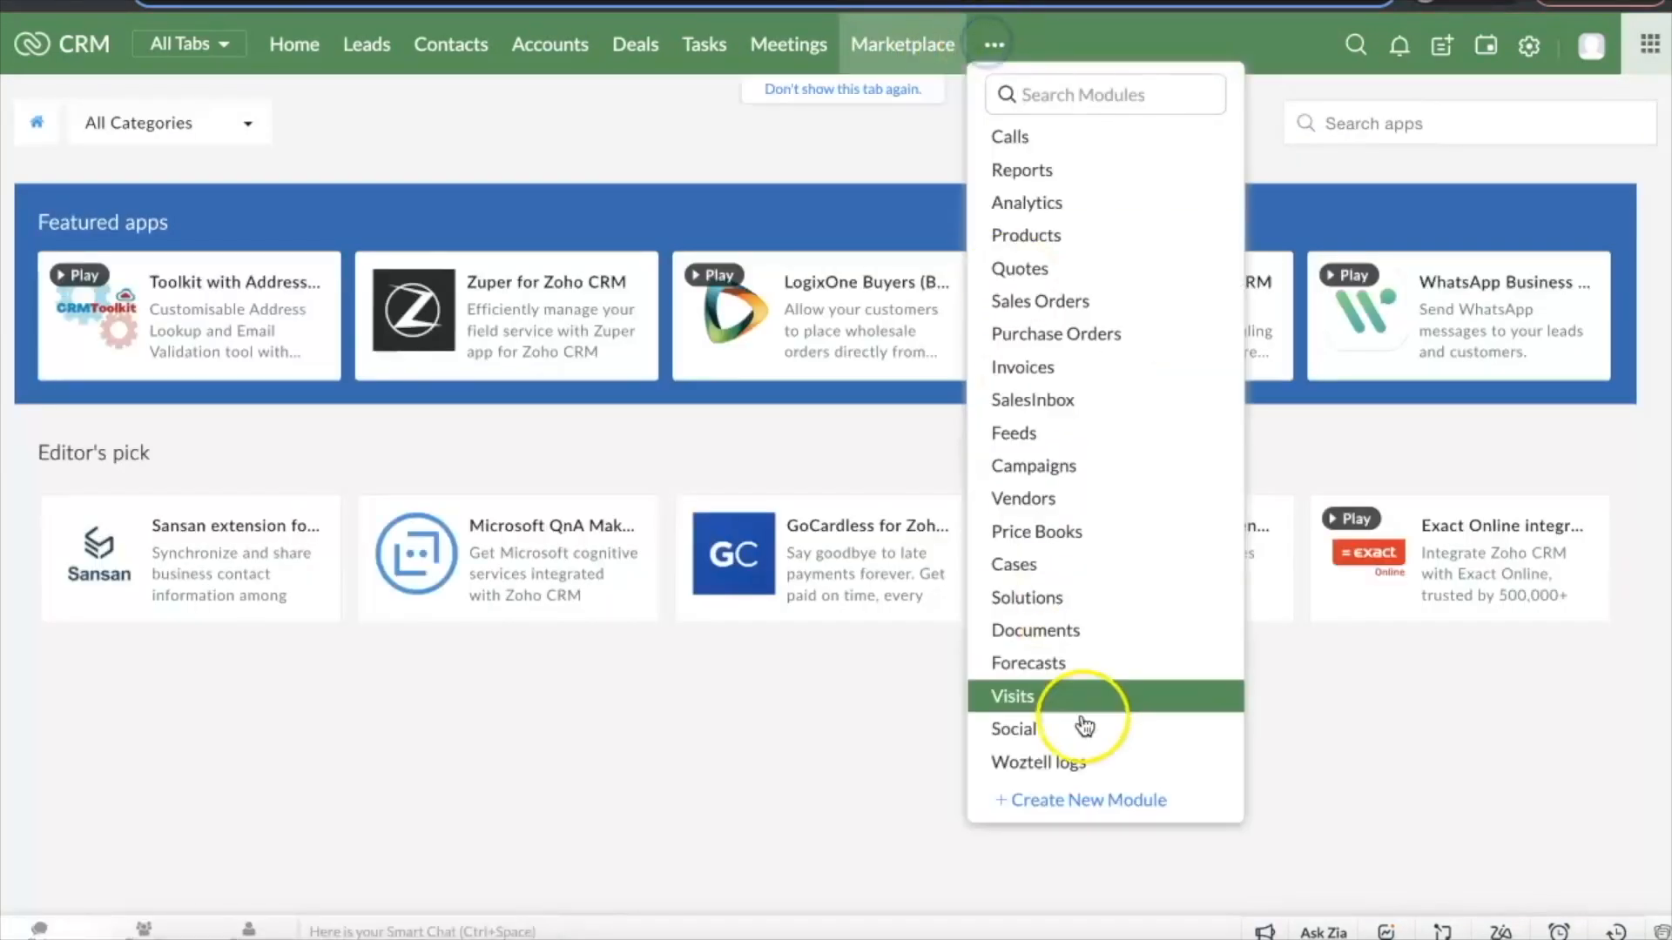
Step: Pick a module from the tab overflow list, landing on a test Woztell lead record
click(1038, 763)
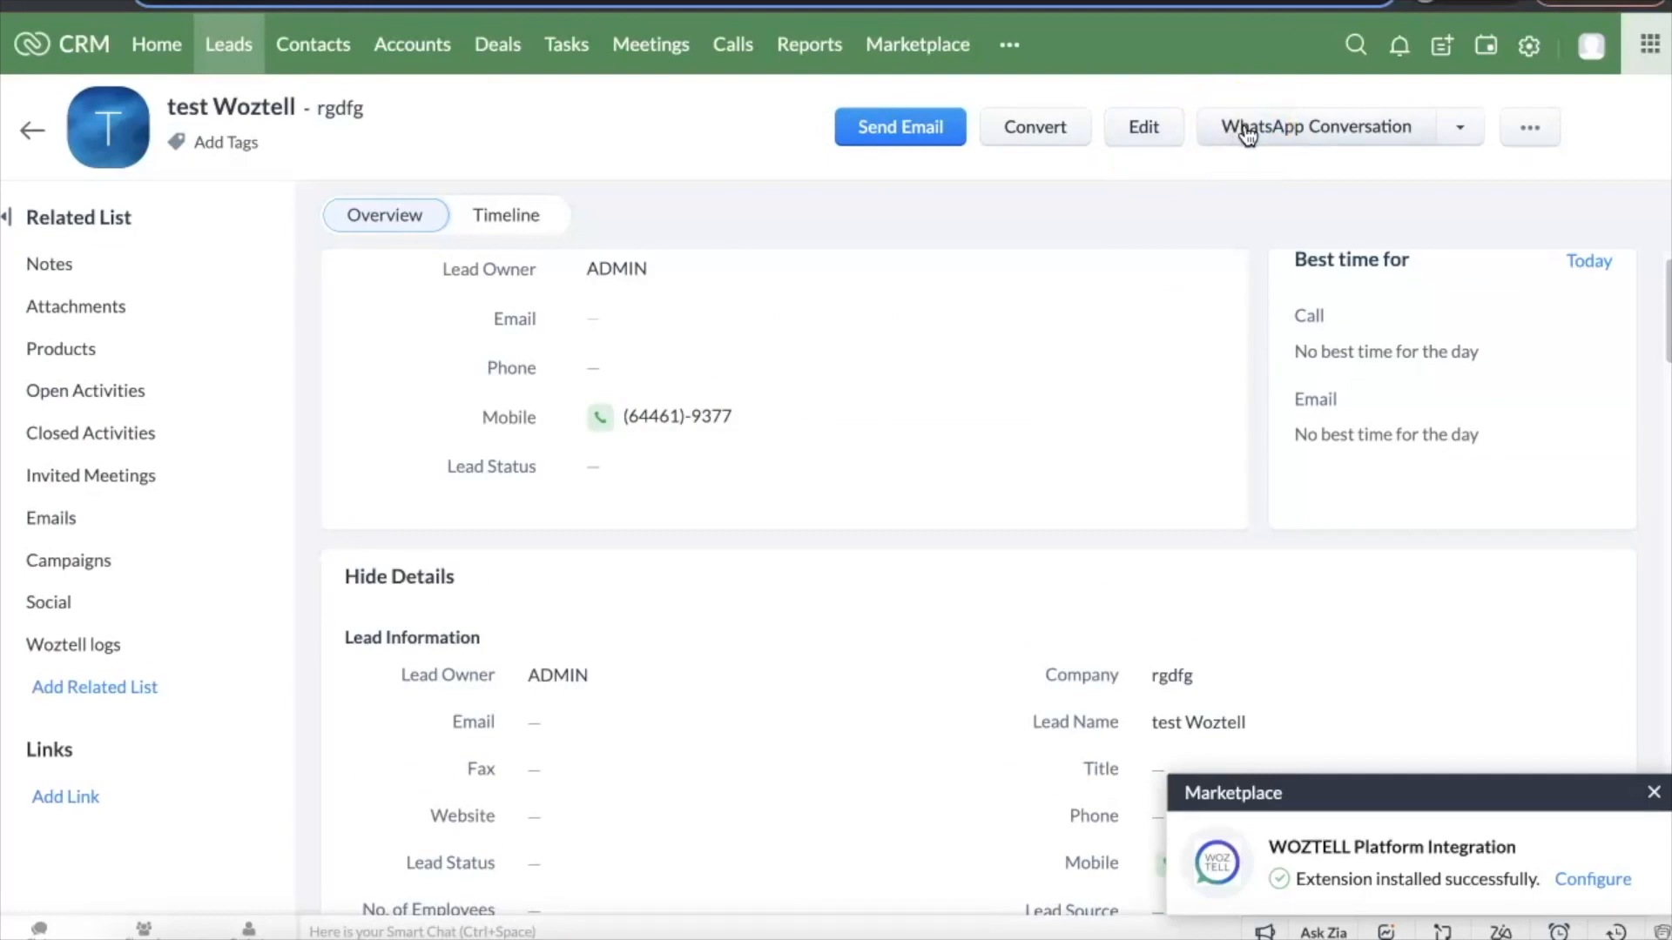
mouse_move(1313, 136)
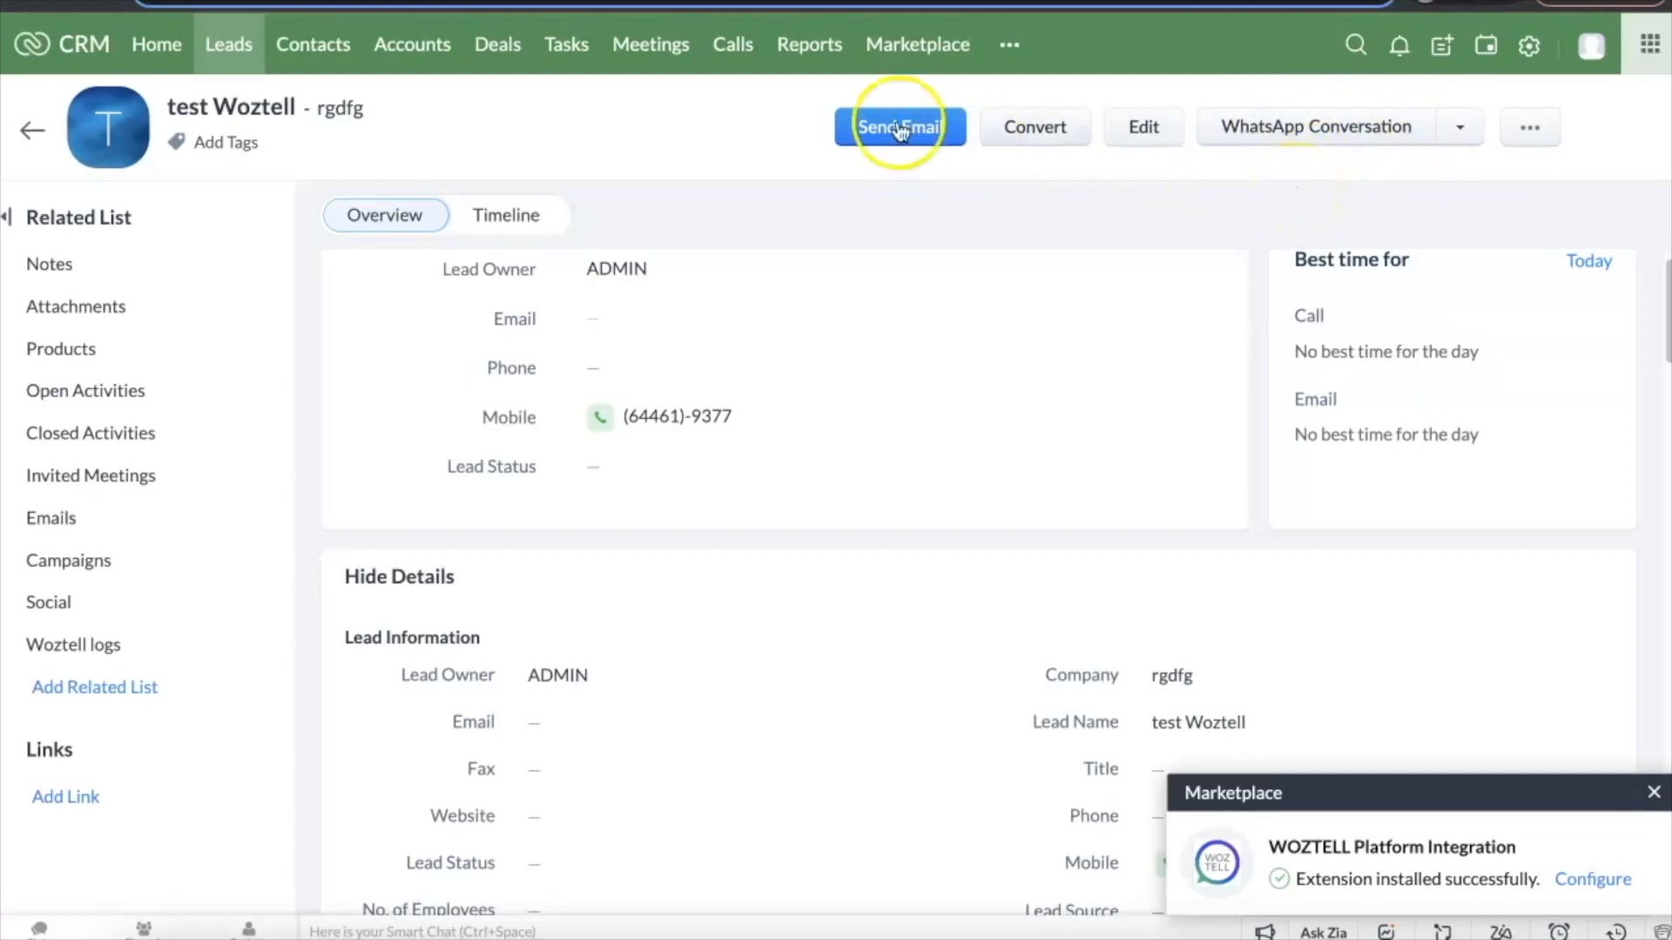
Step: Return from the lead record to the WOZTELL settings and scroll to the channel list
click(1602, 876)
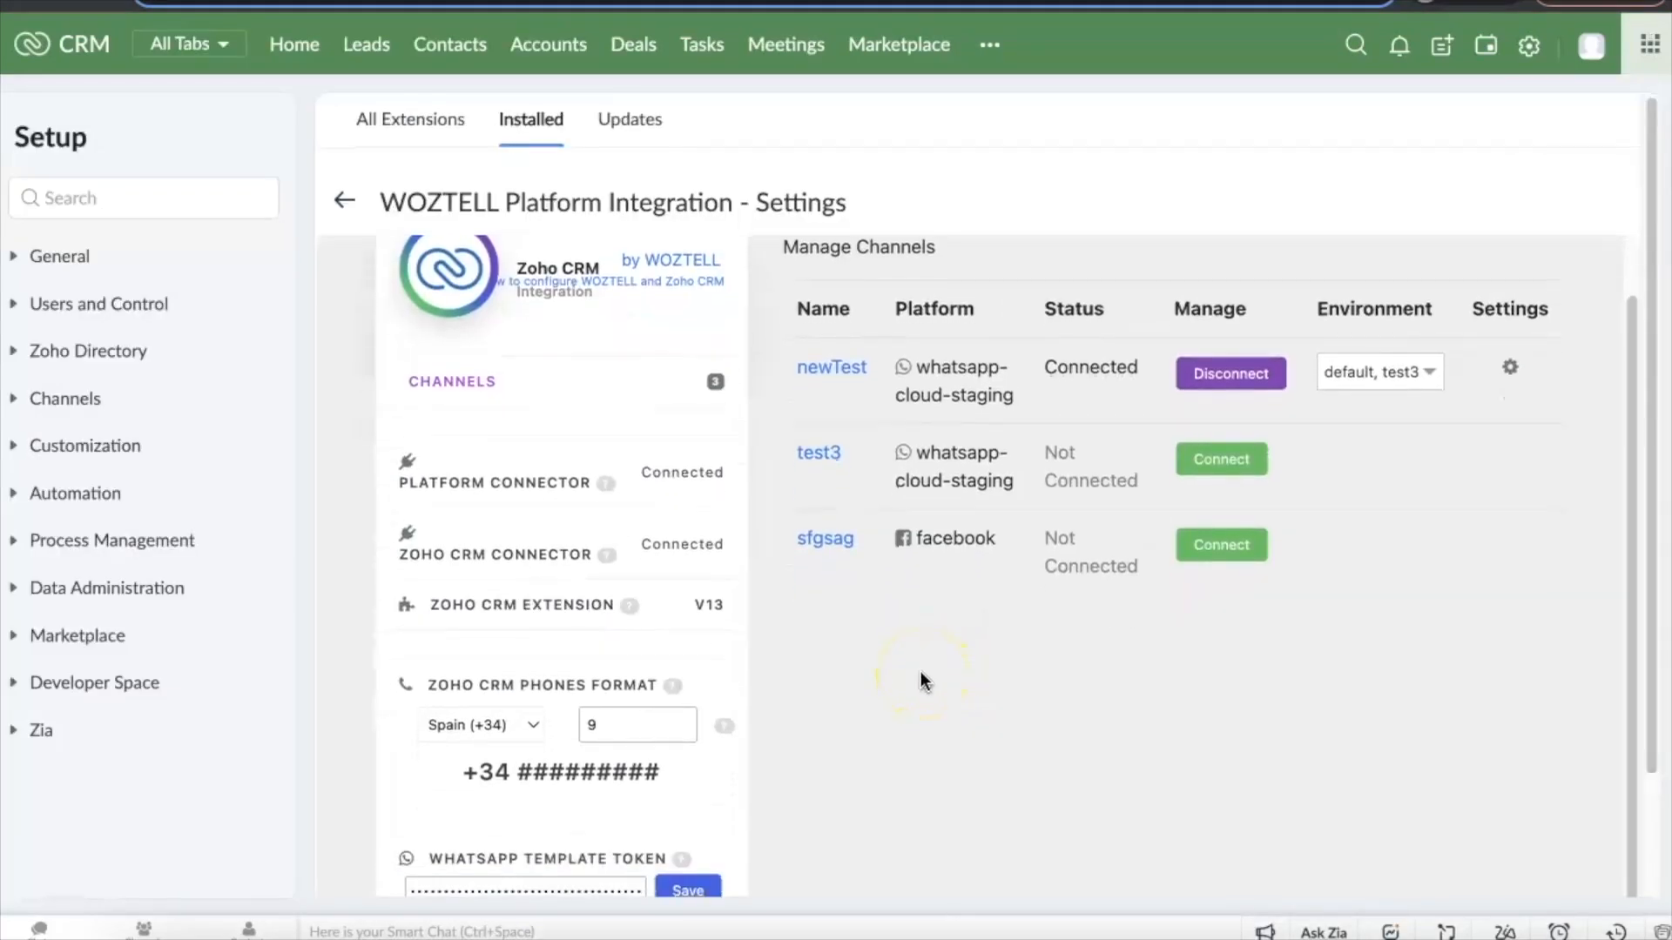
scroll(down, 3)
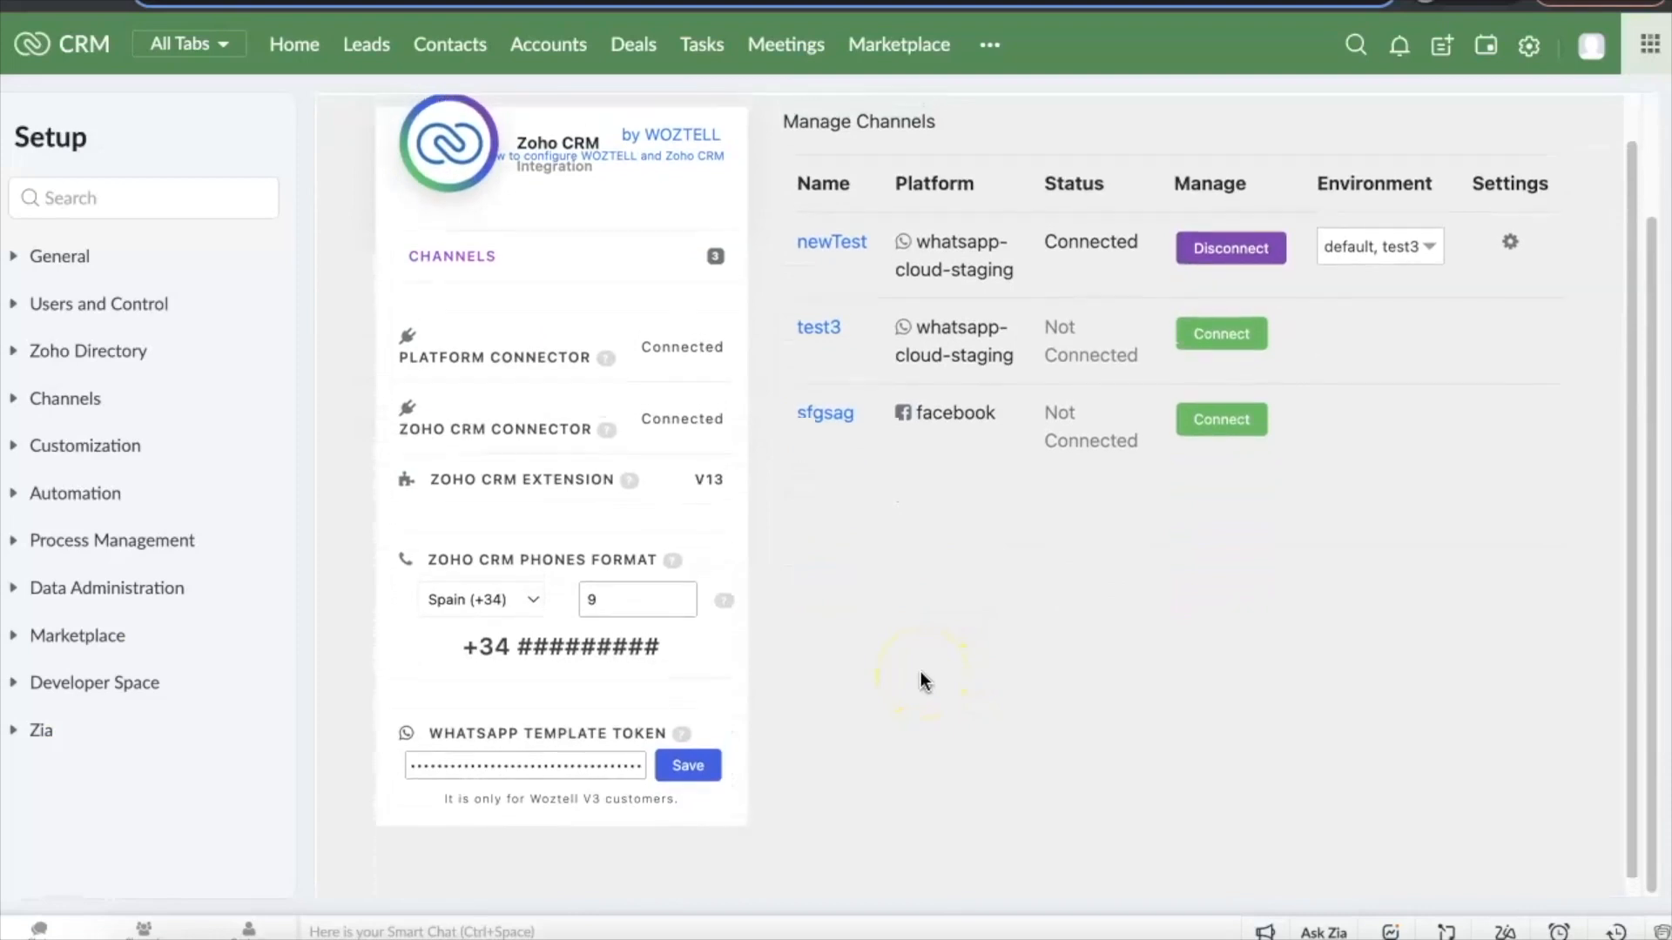